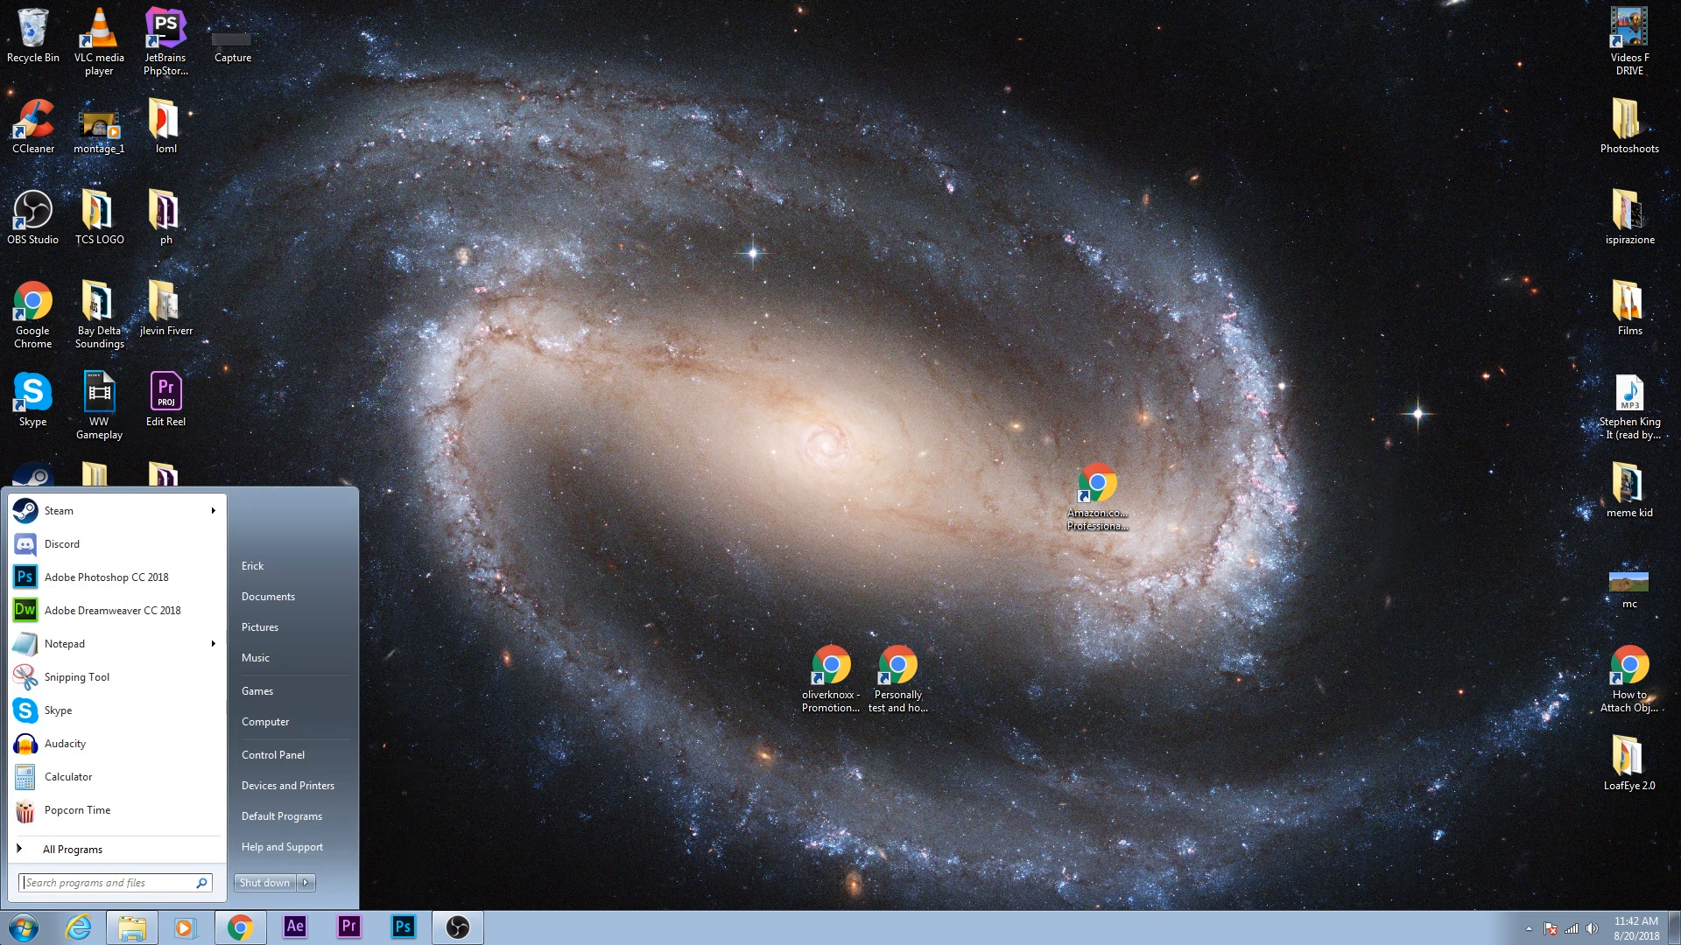
Step: Expand the ScpToolkit program group under All Programs in the Start Menu
left_click(72, 849)
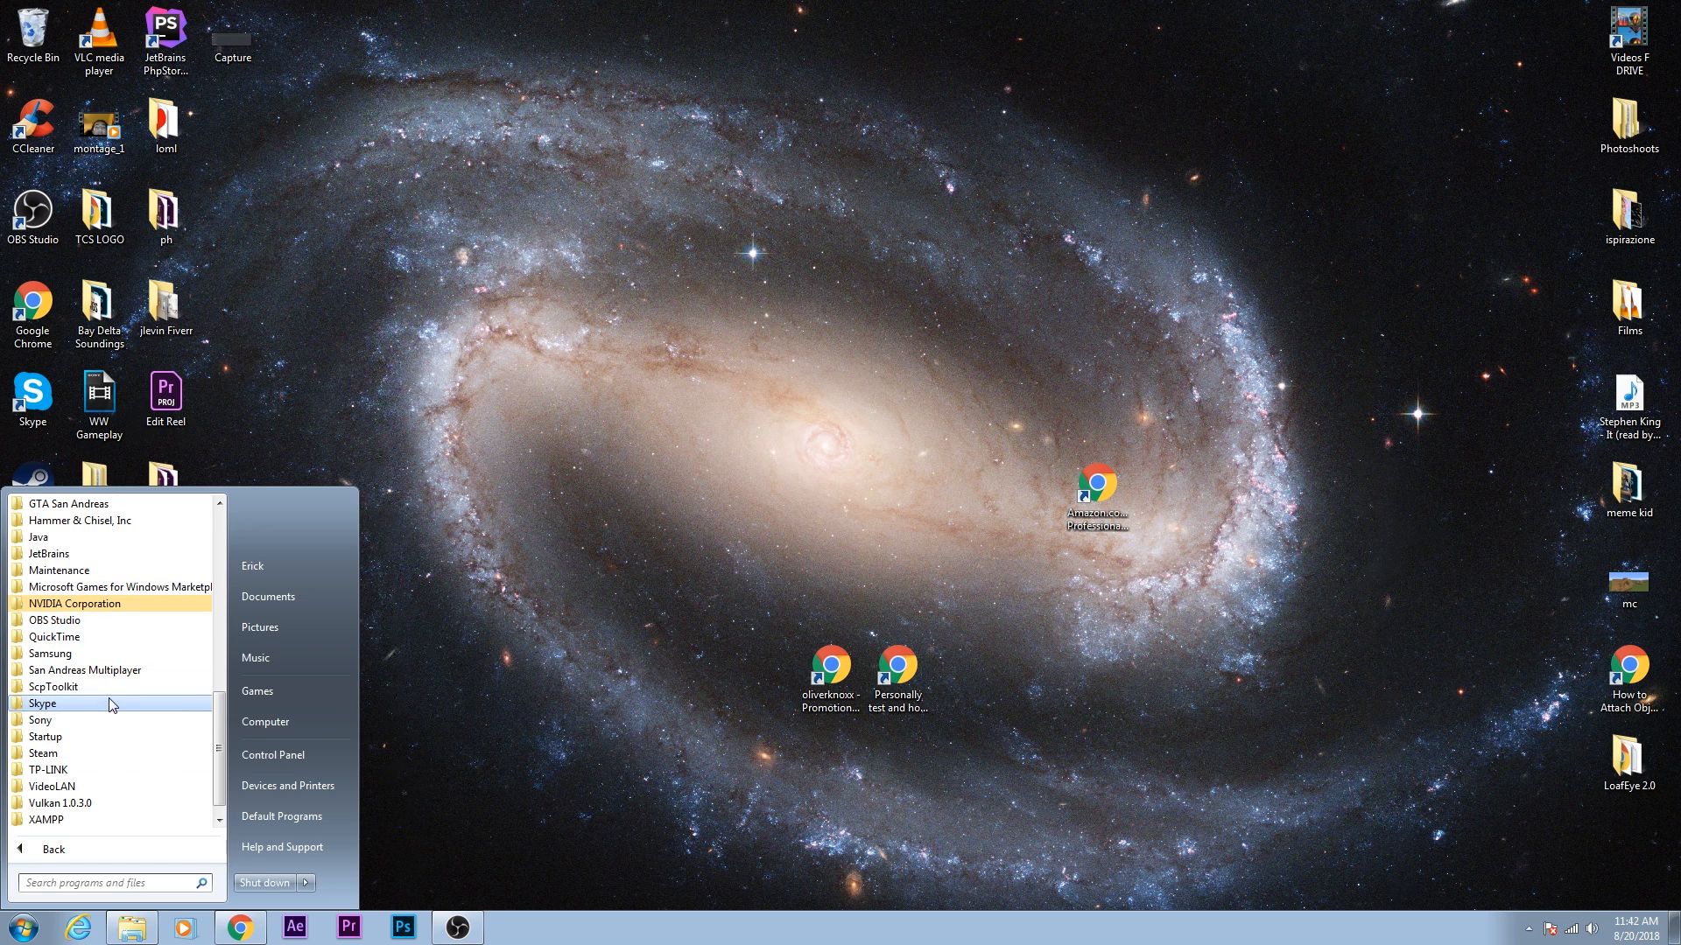
mouse_move(91, 687)
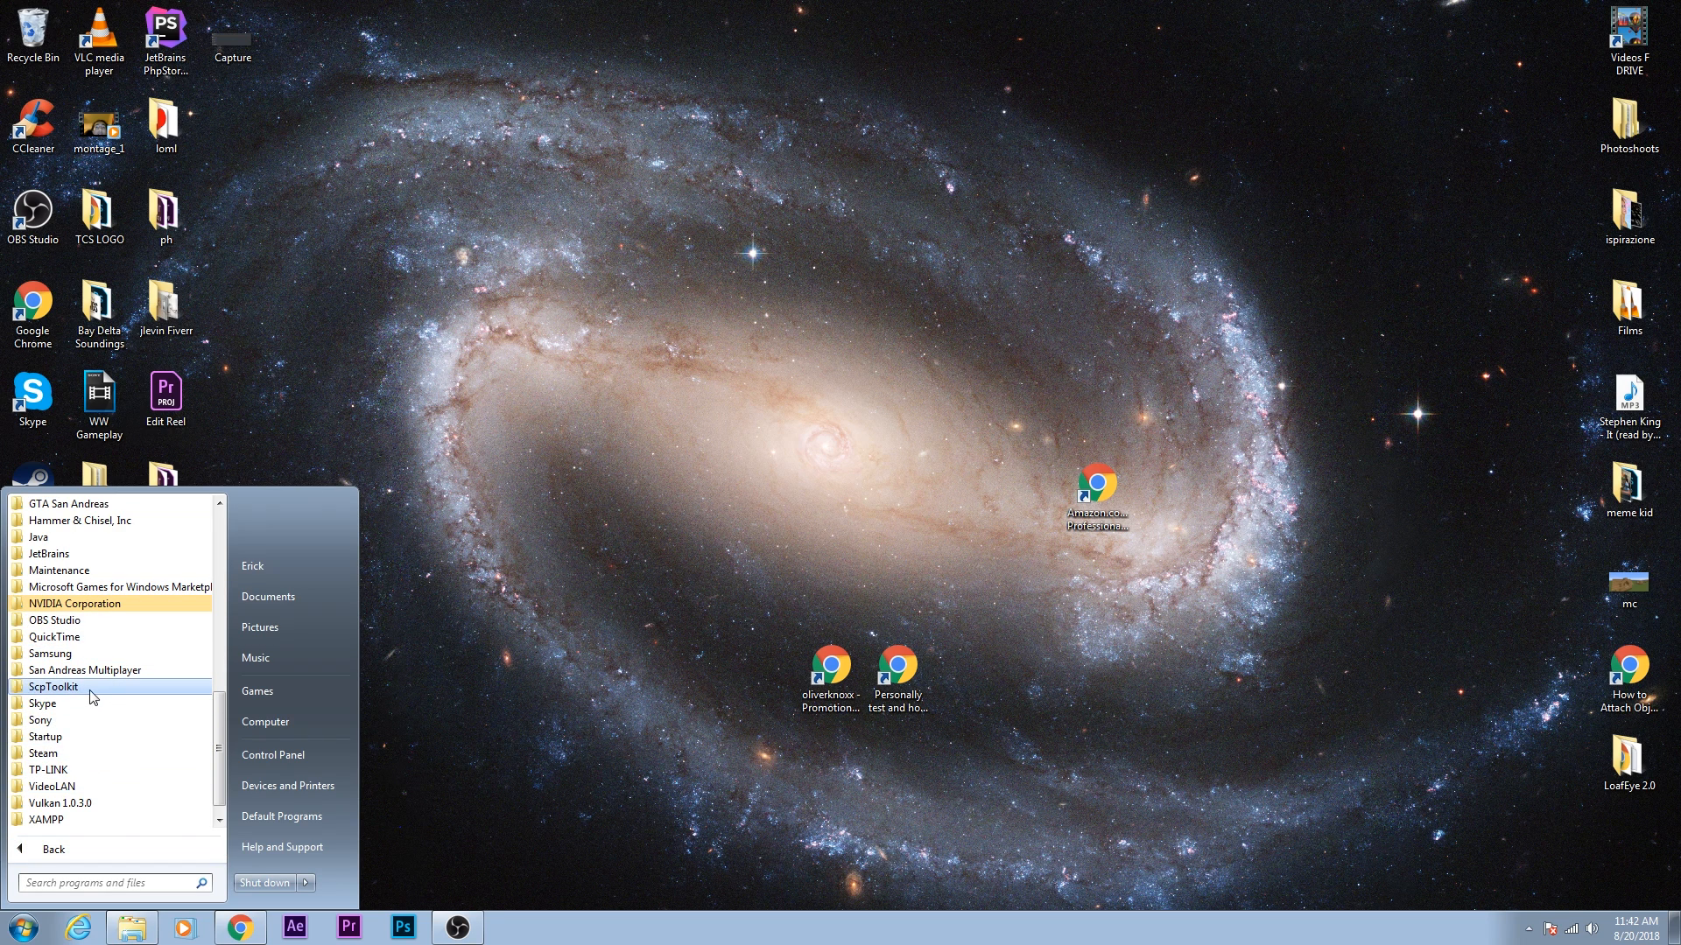
left_click(52, 687)
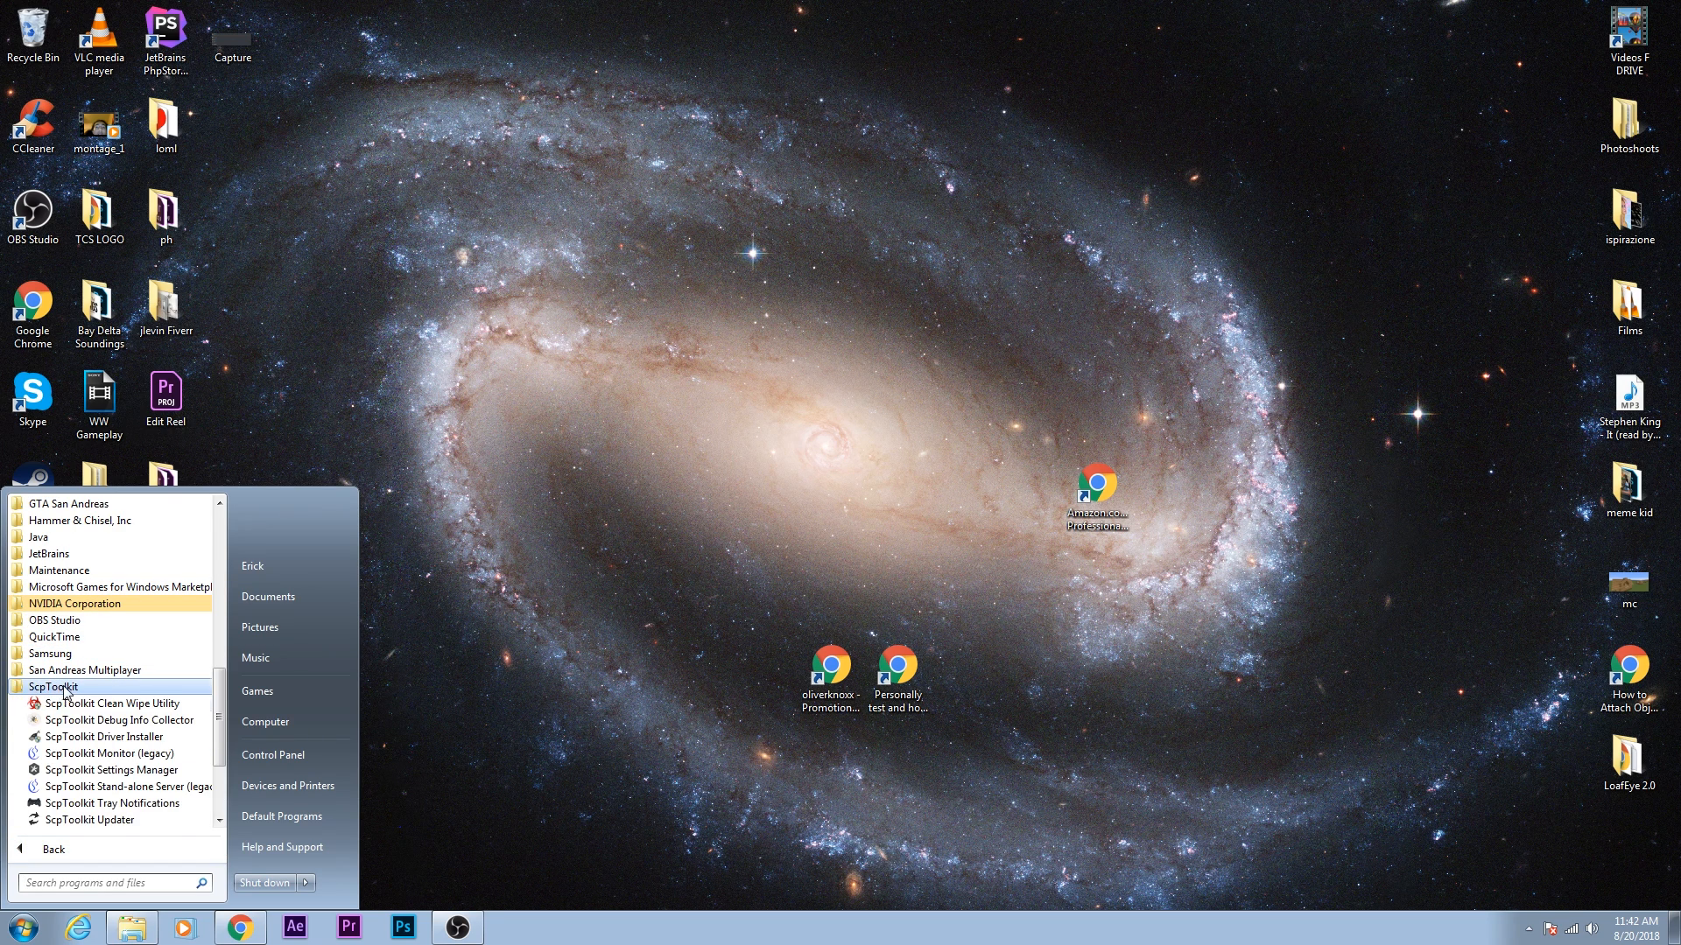
scroll("down", 3)
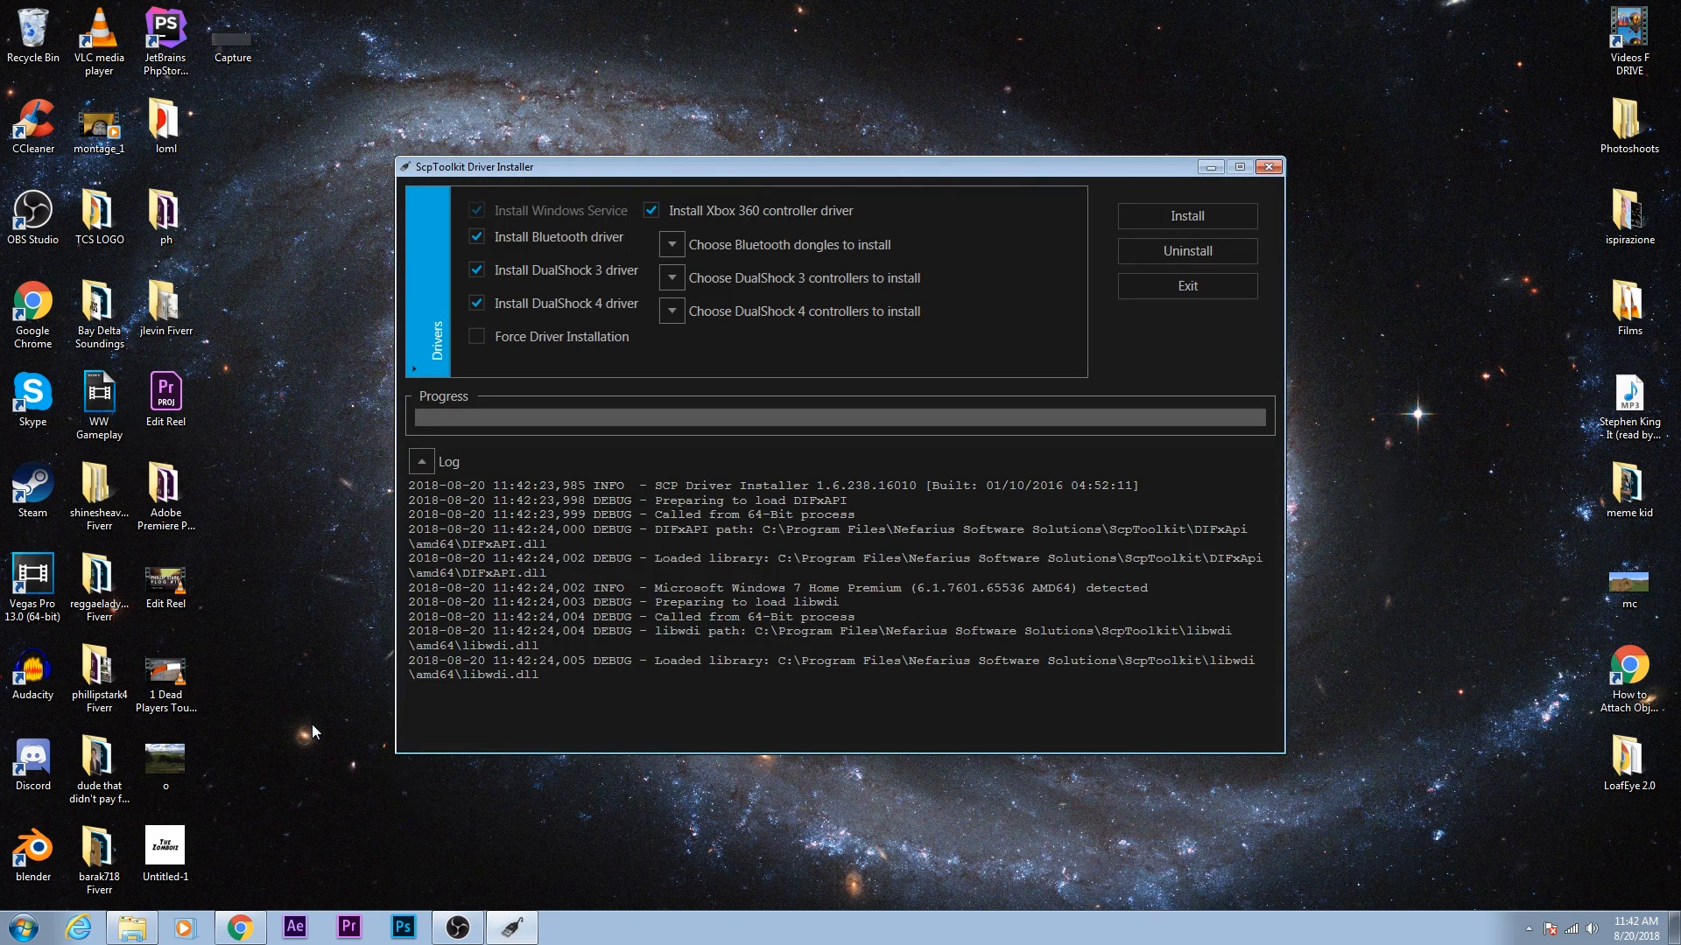
mouse_move(1037, 451)
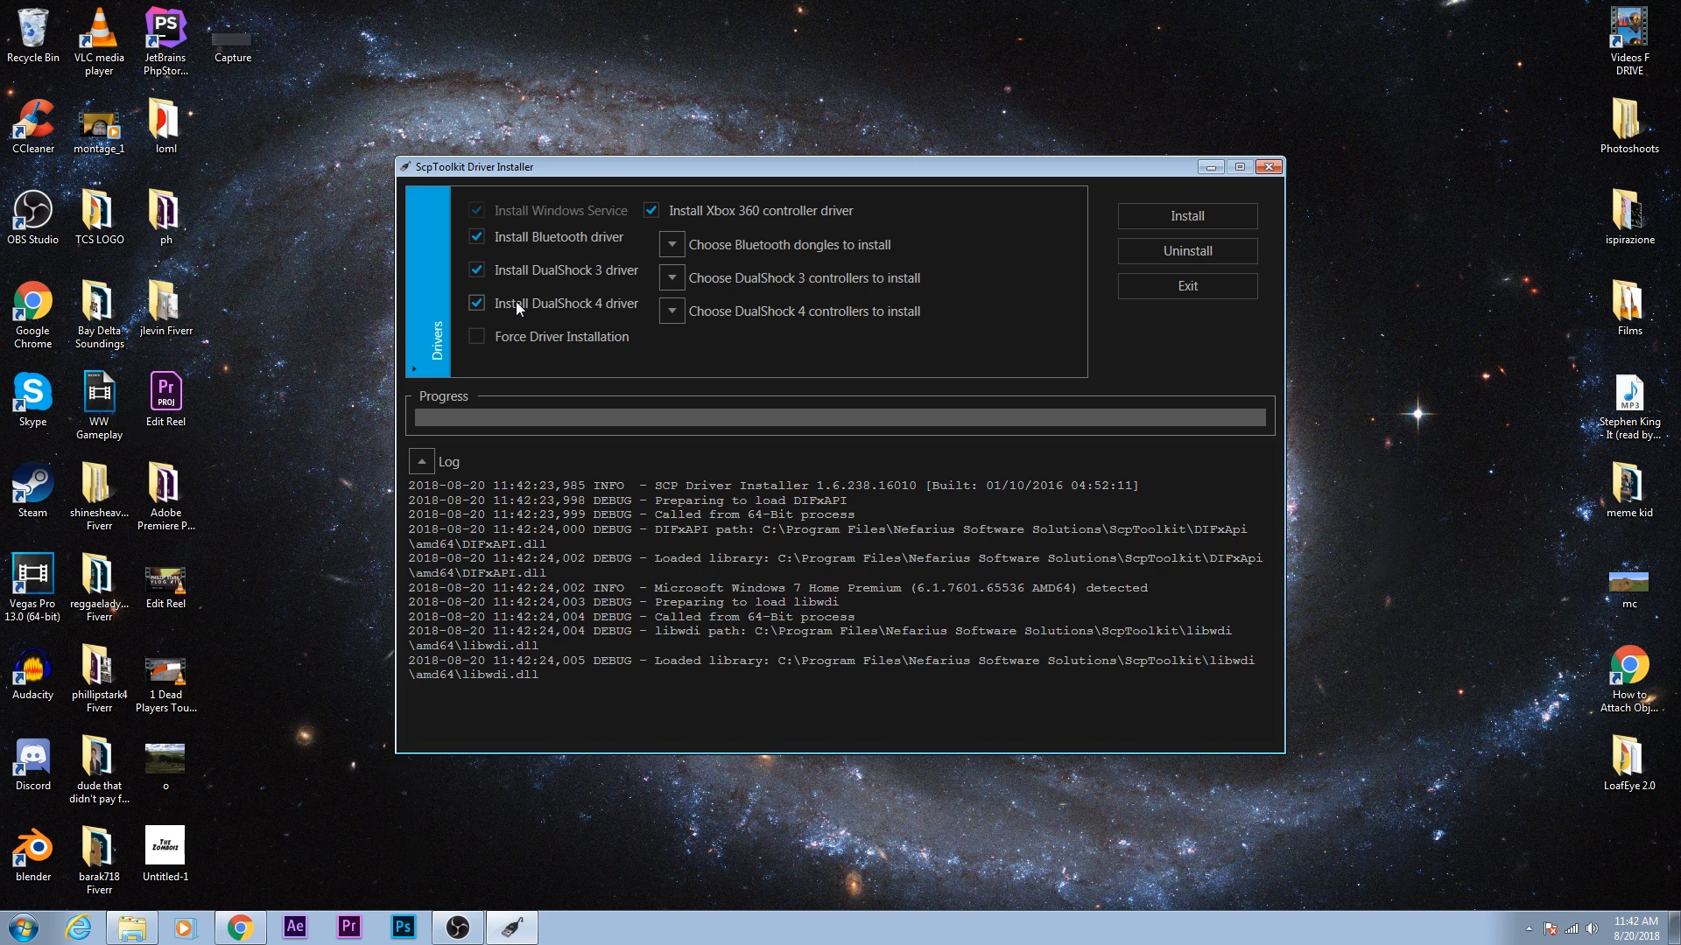
mouse_move(511, 312)
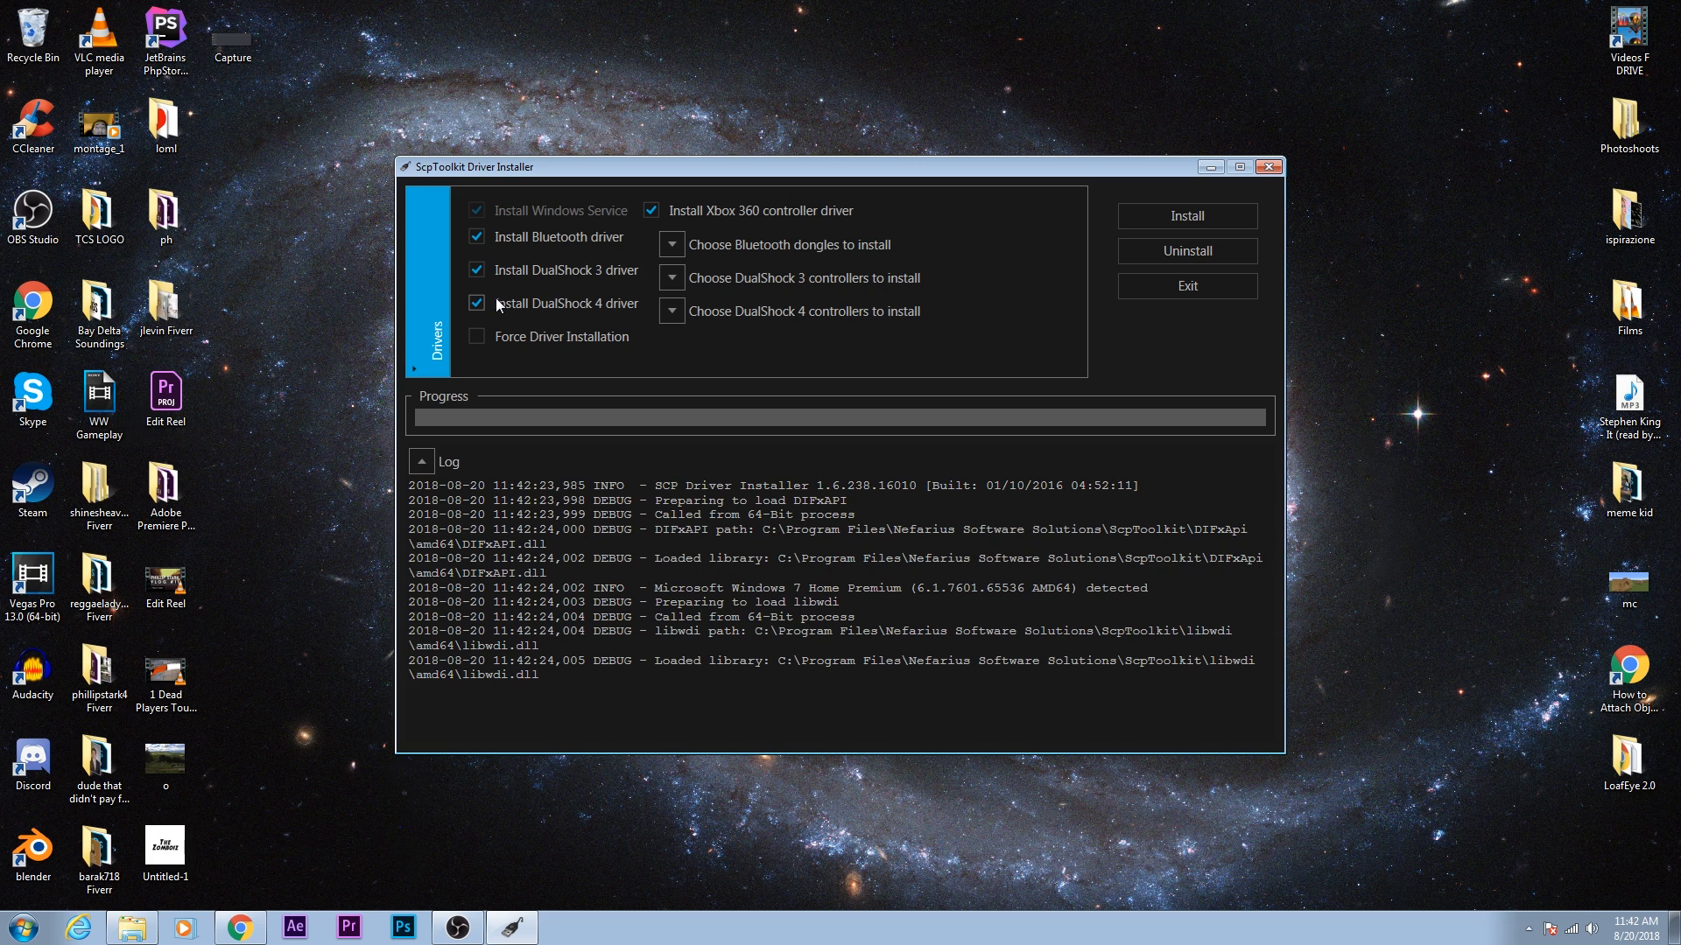
Step: Untick the Install DualShock 4 driver option, keeping Bluetooth and DualShock 3 drivers
left_click(476, 304)
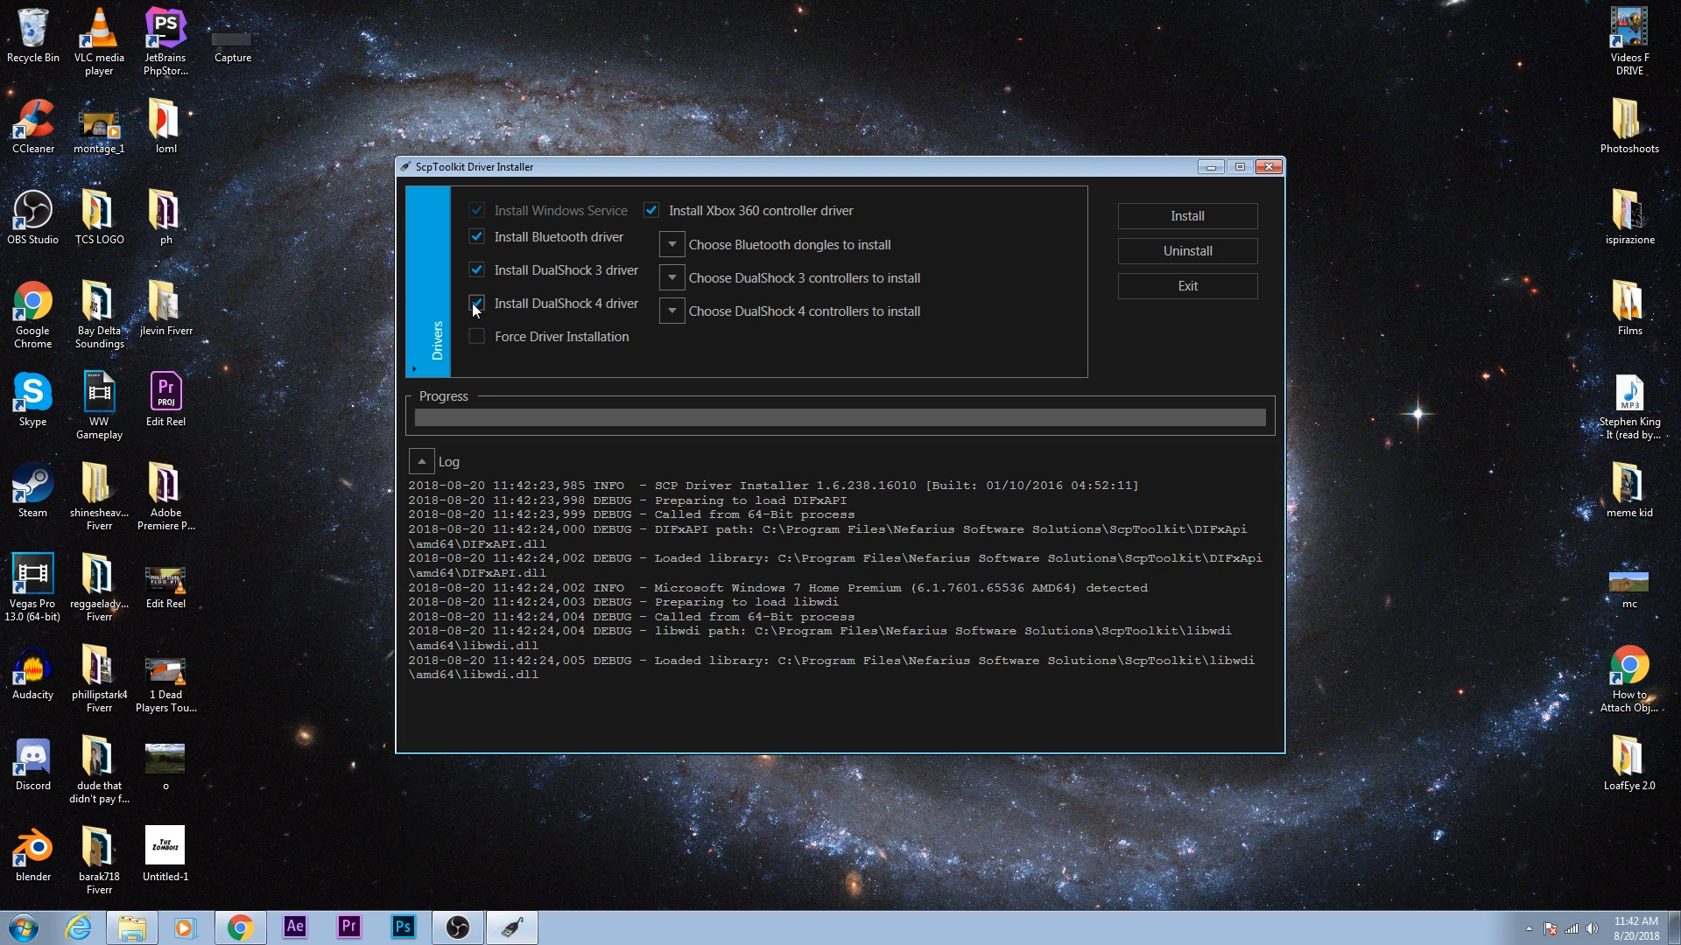
left_click(476, 304)
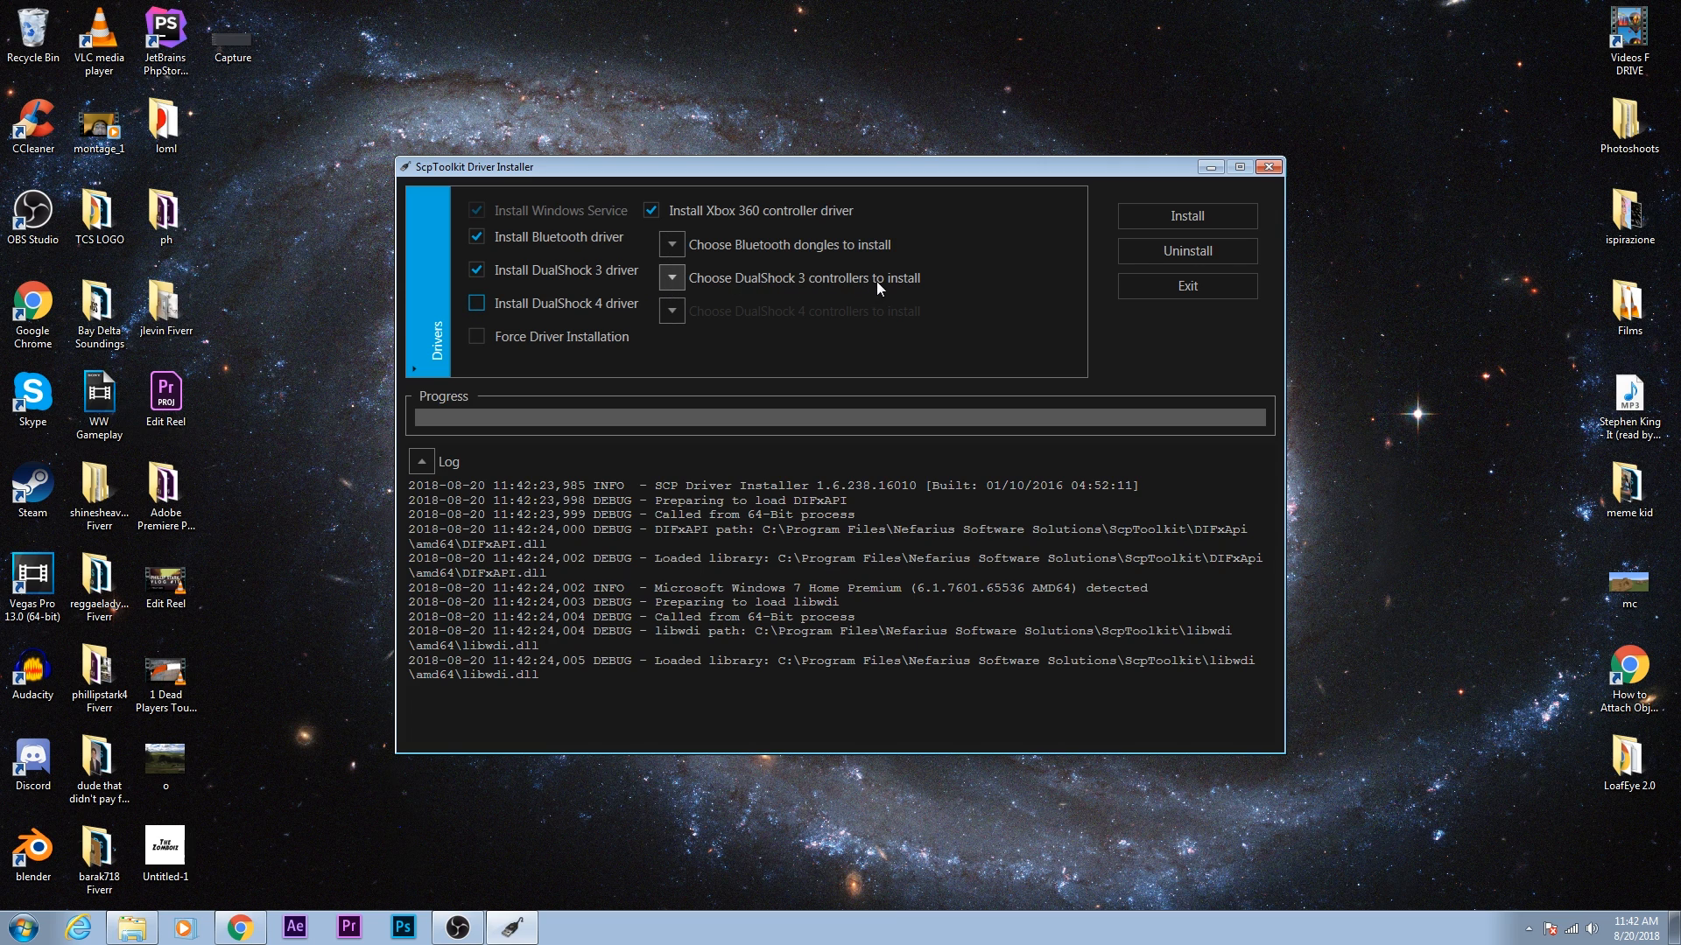
Step: Expand the DualShock 3 controller list and tick PLAYSTATION(R)3 Controller
left_click(671, 277)
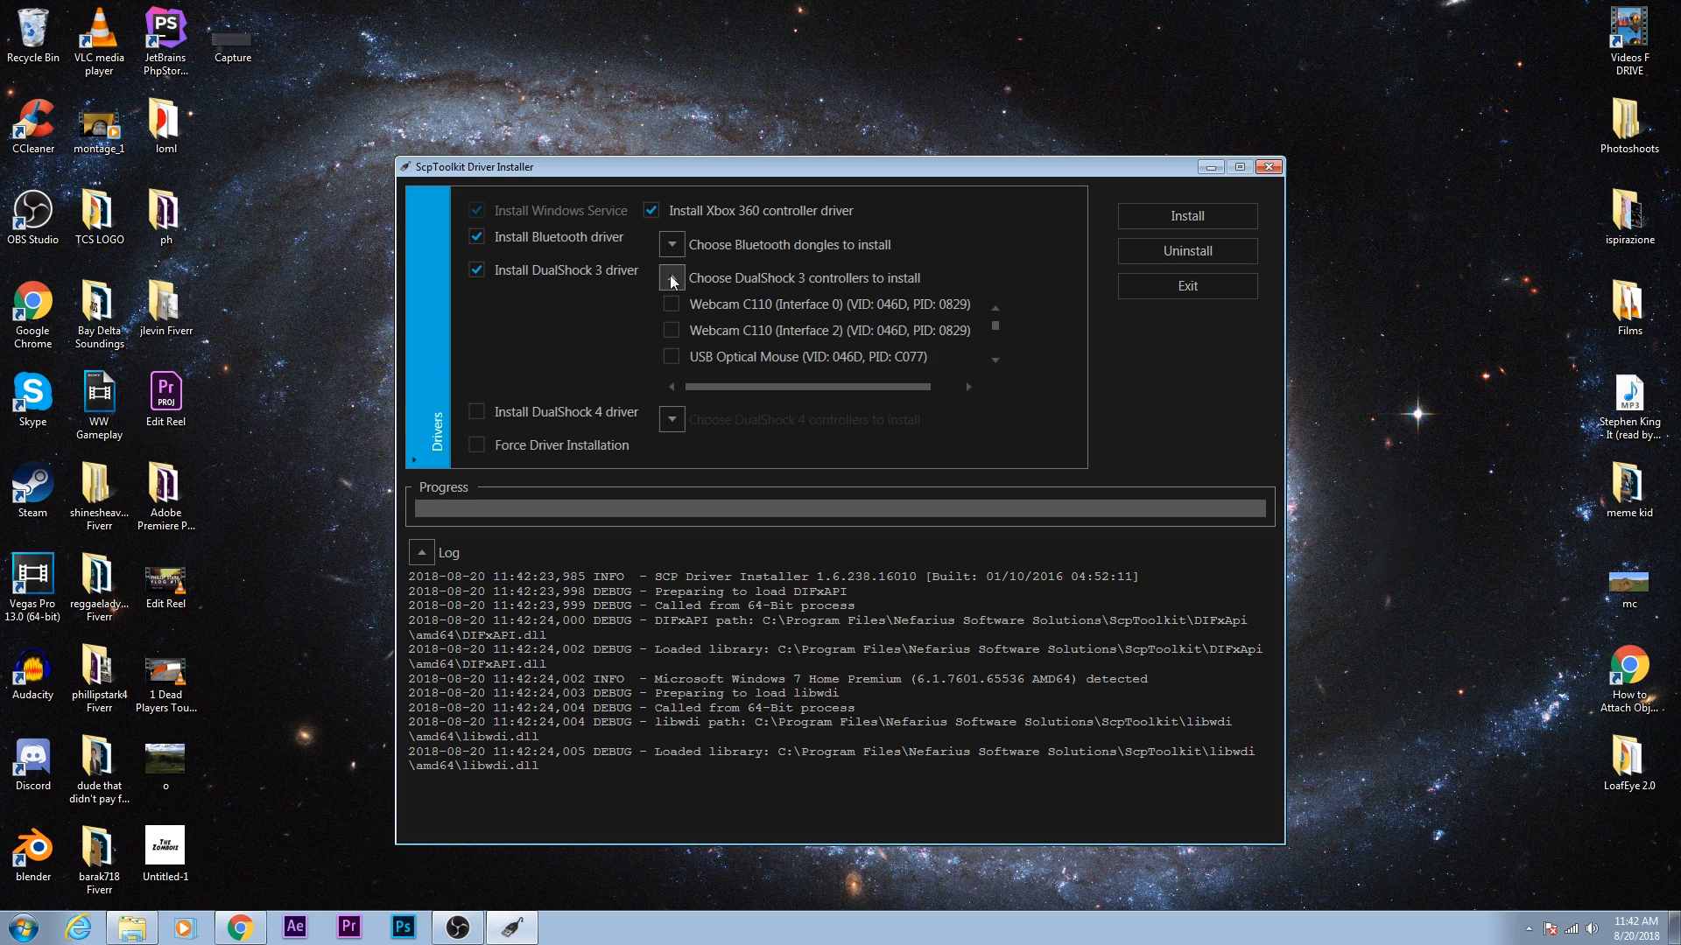
left_click(672, 277)
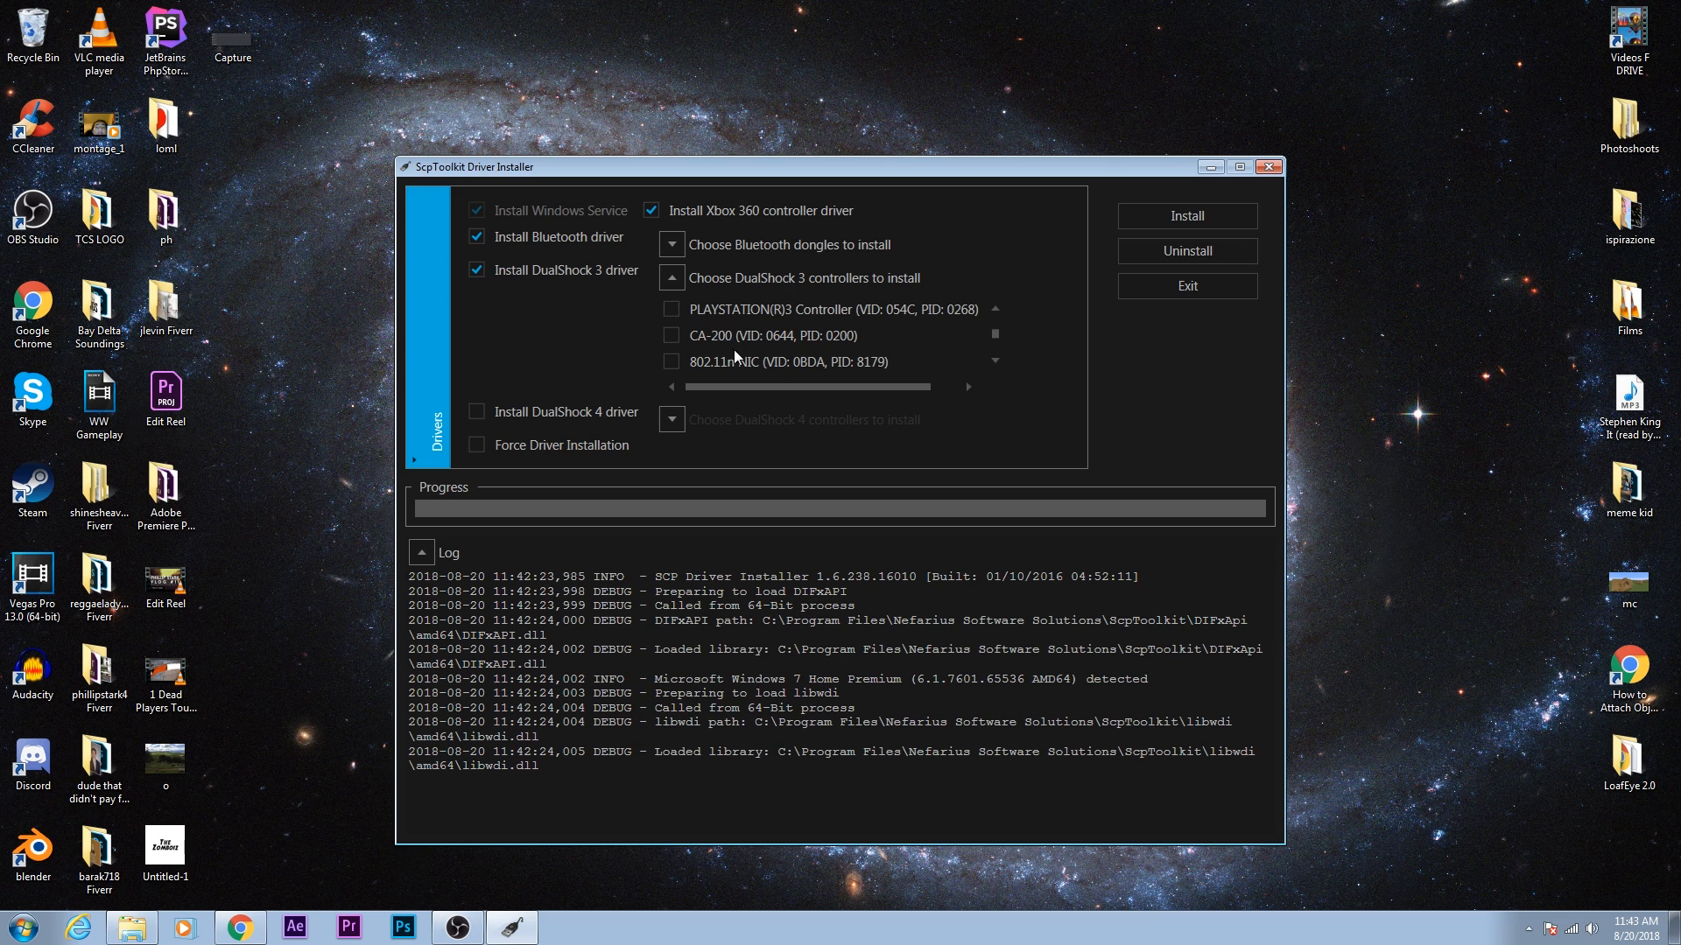
left_click(671, 351)
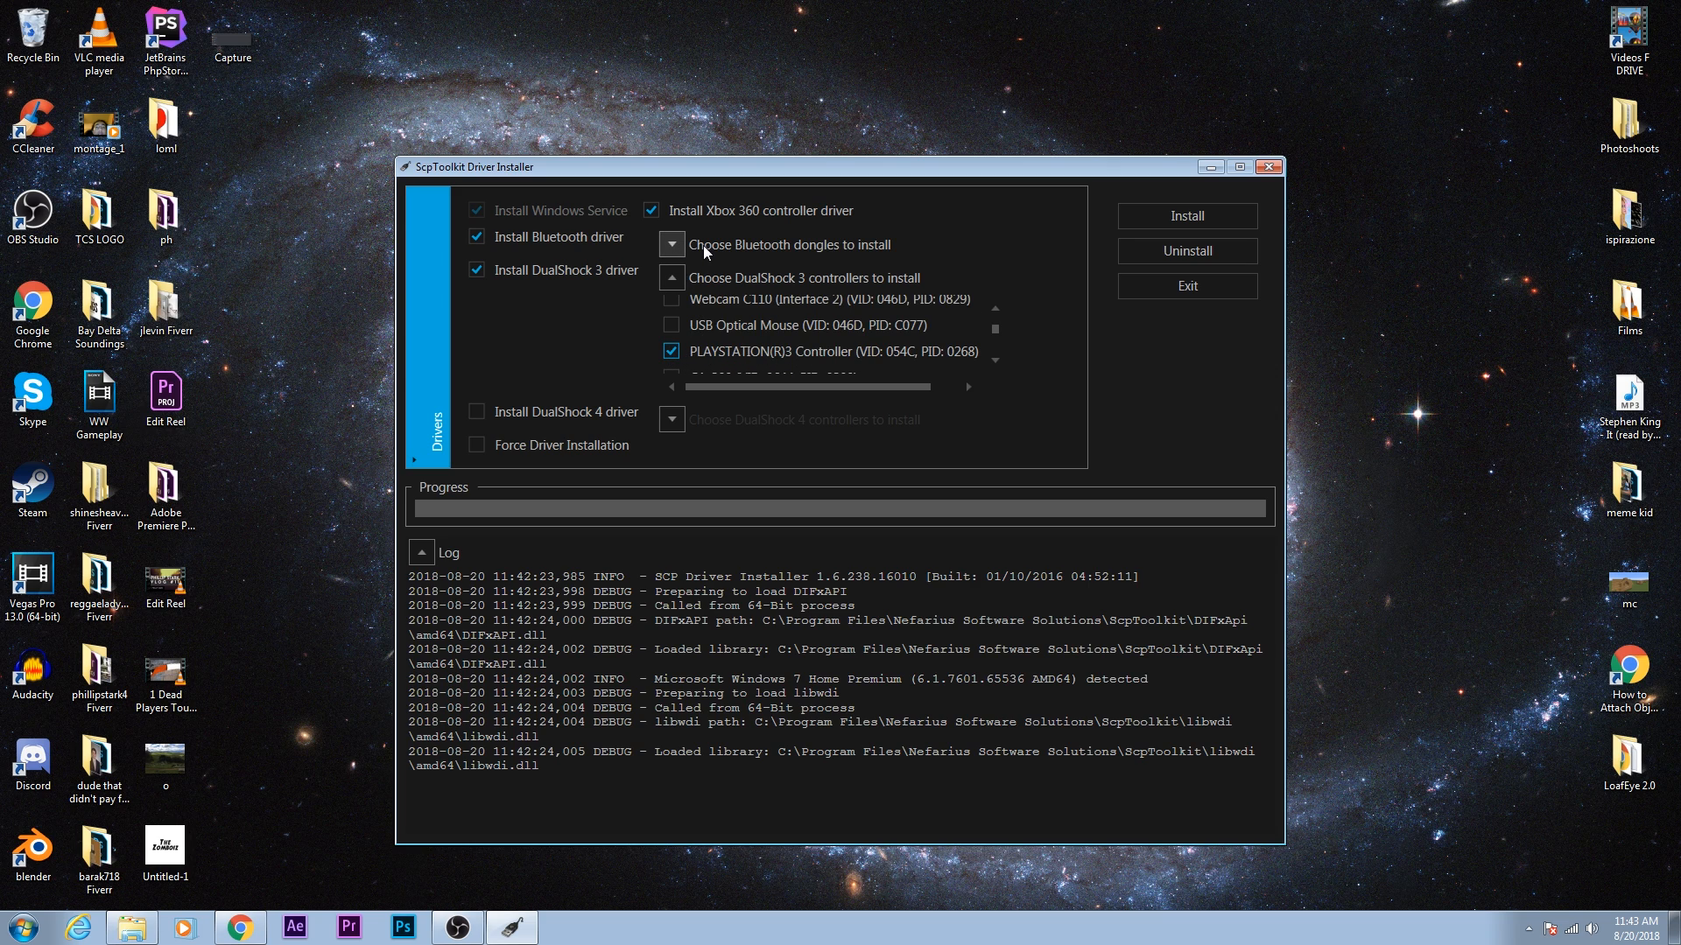
mouse_move(834, 257)
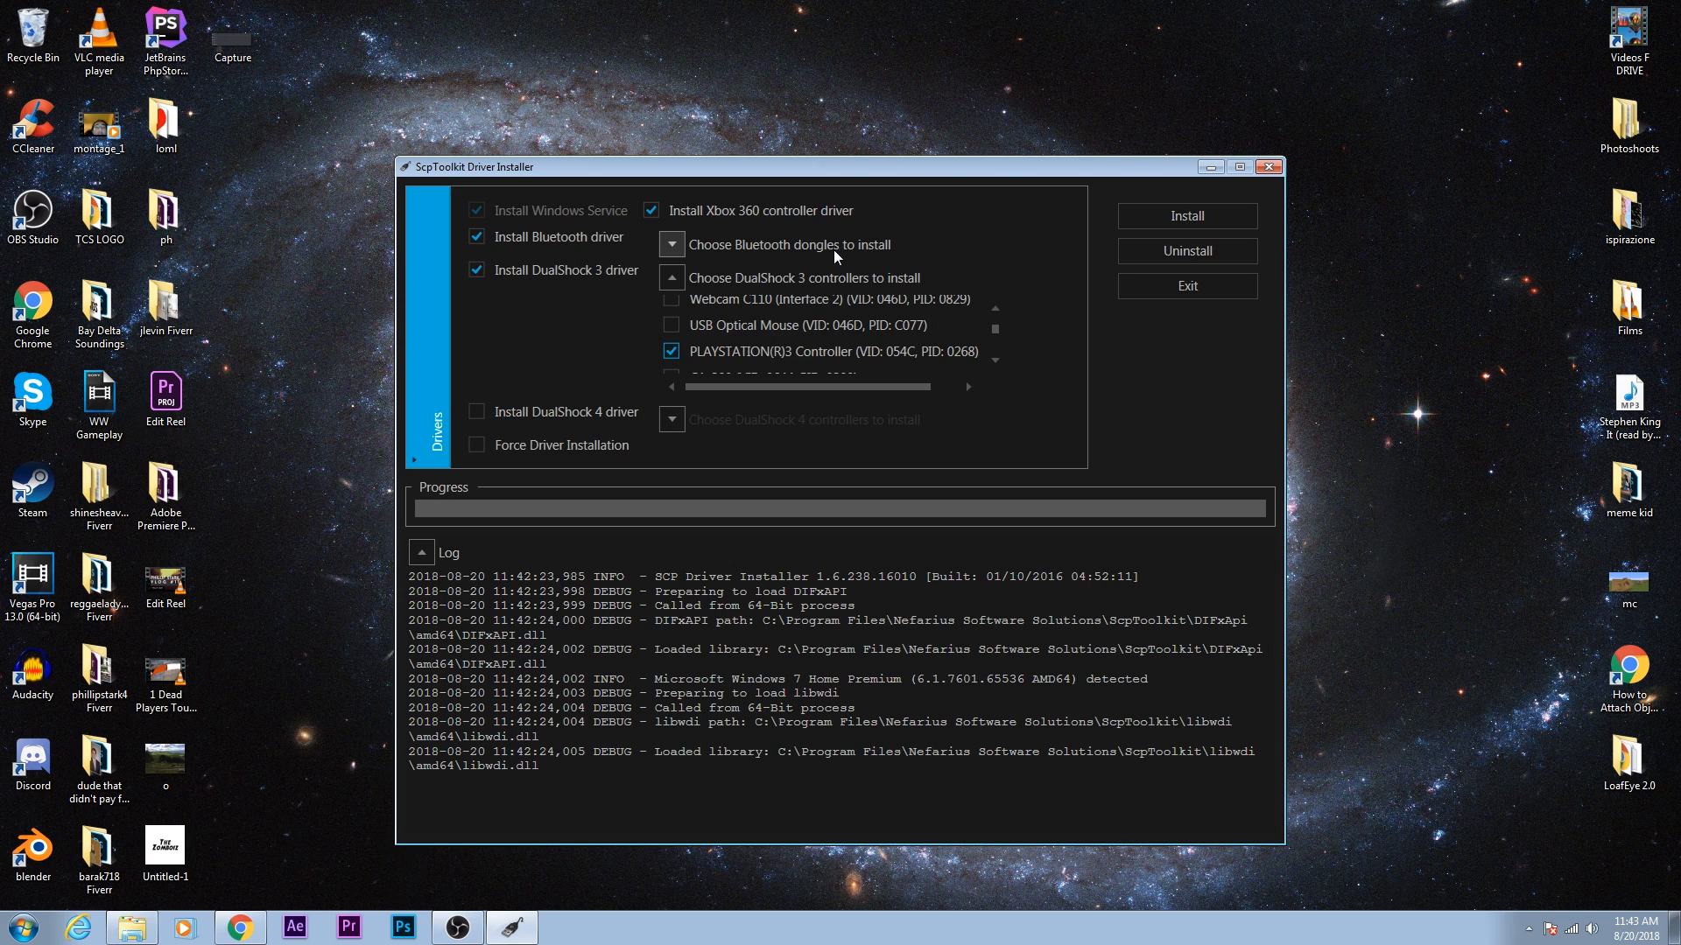
Step: Expand the Bluetooth dongle list and tick the BCM20702A0 adapter
left_click(673, 244)
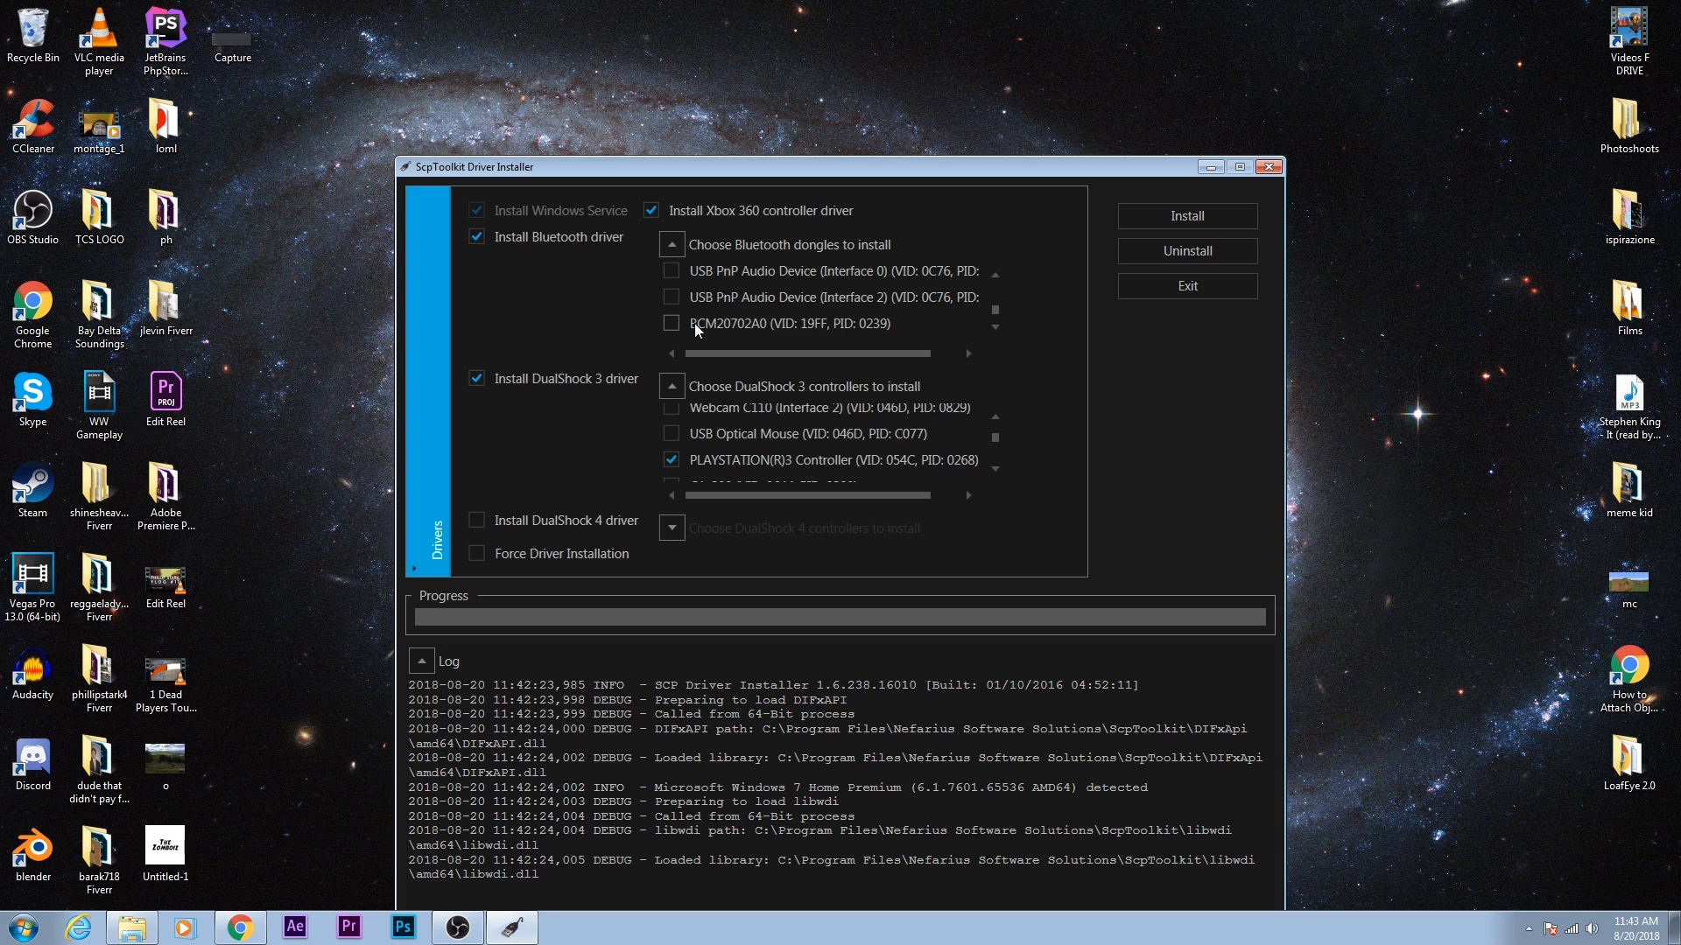
mouse_move(662, 341)
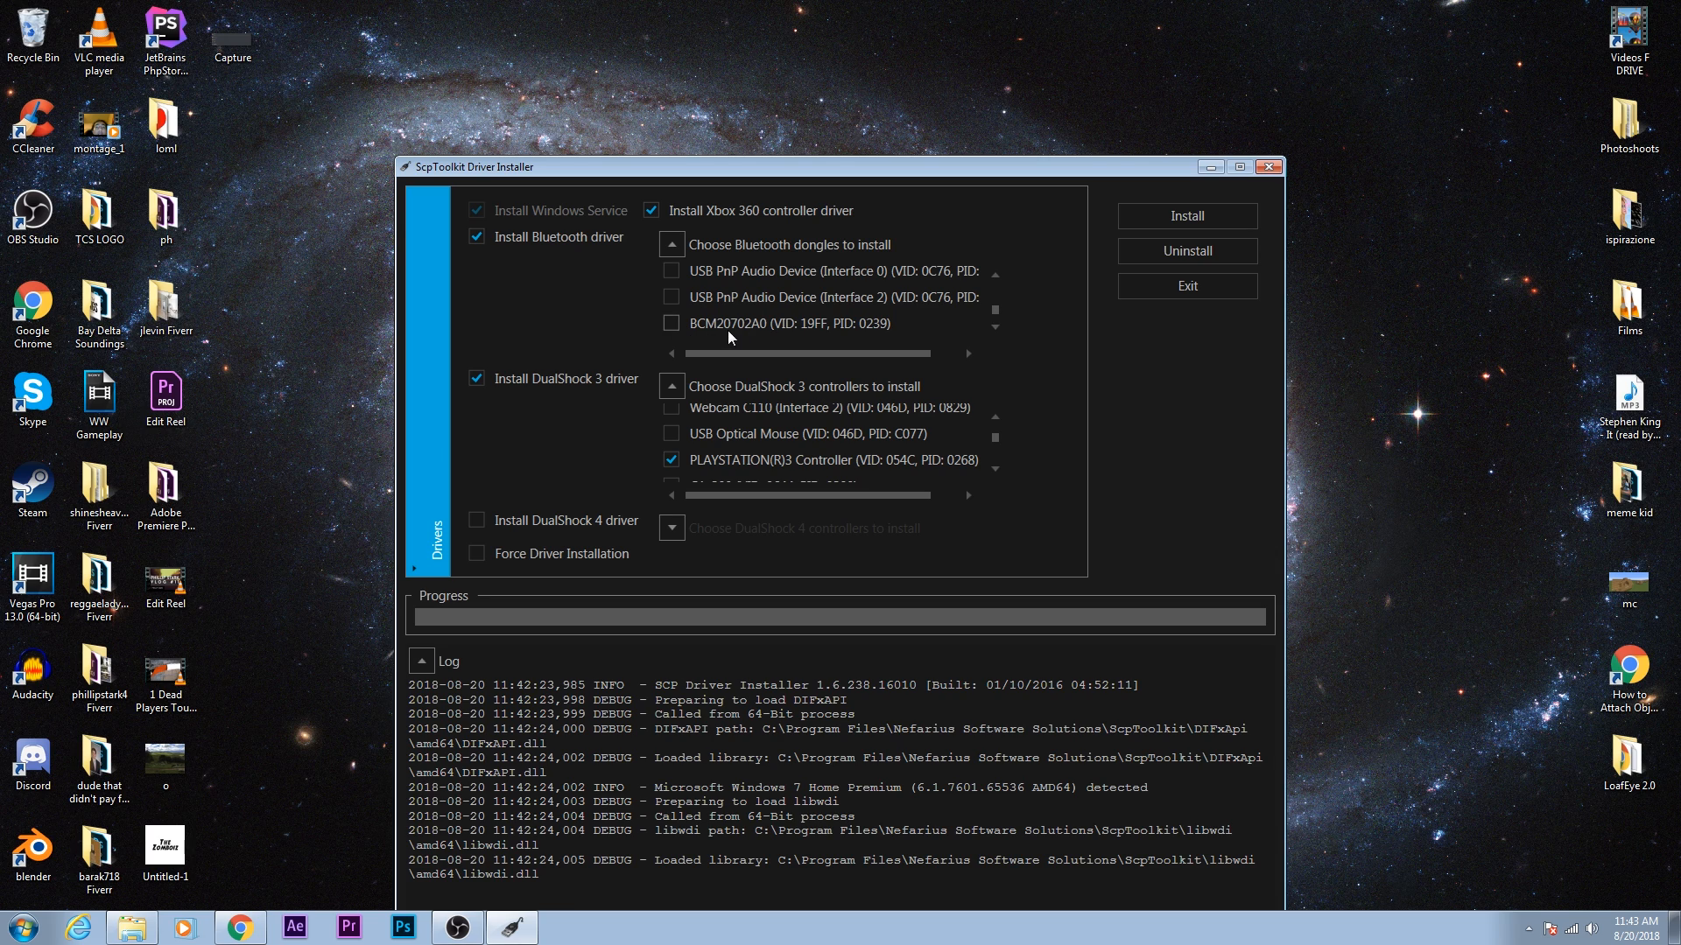
left_click(671, 323)
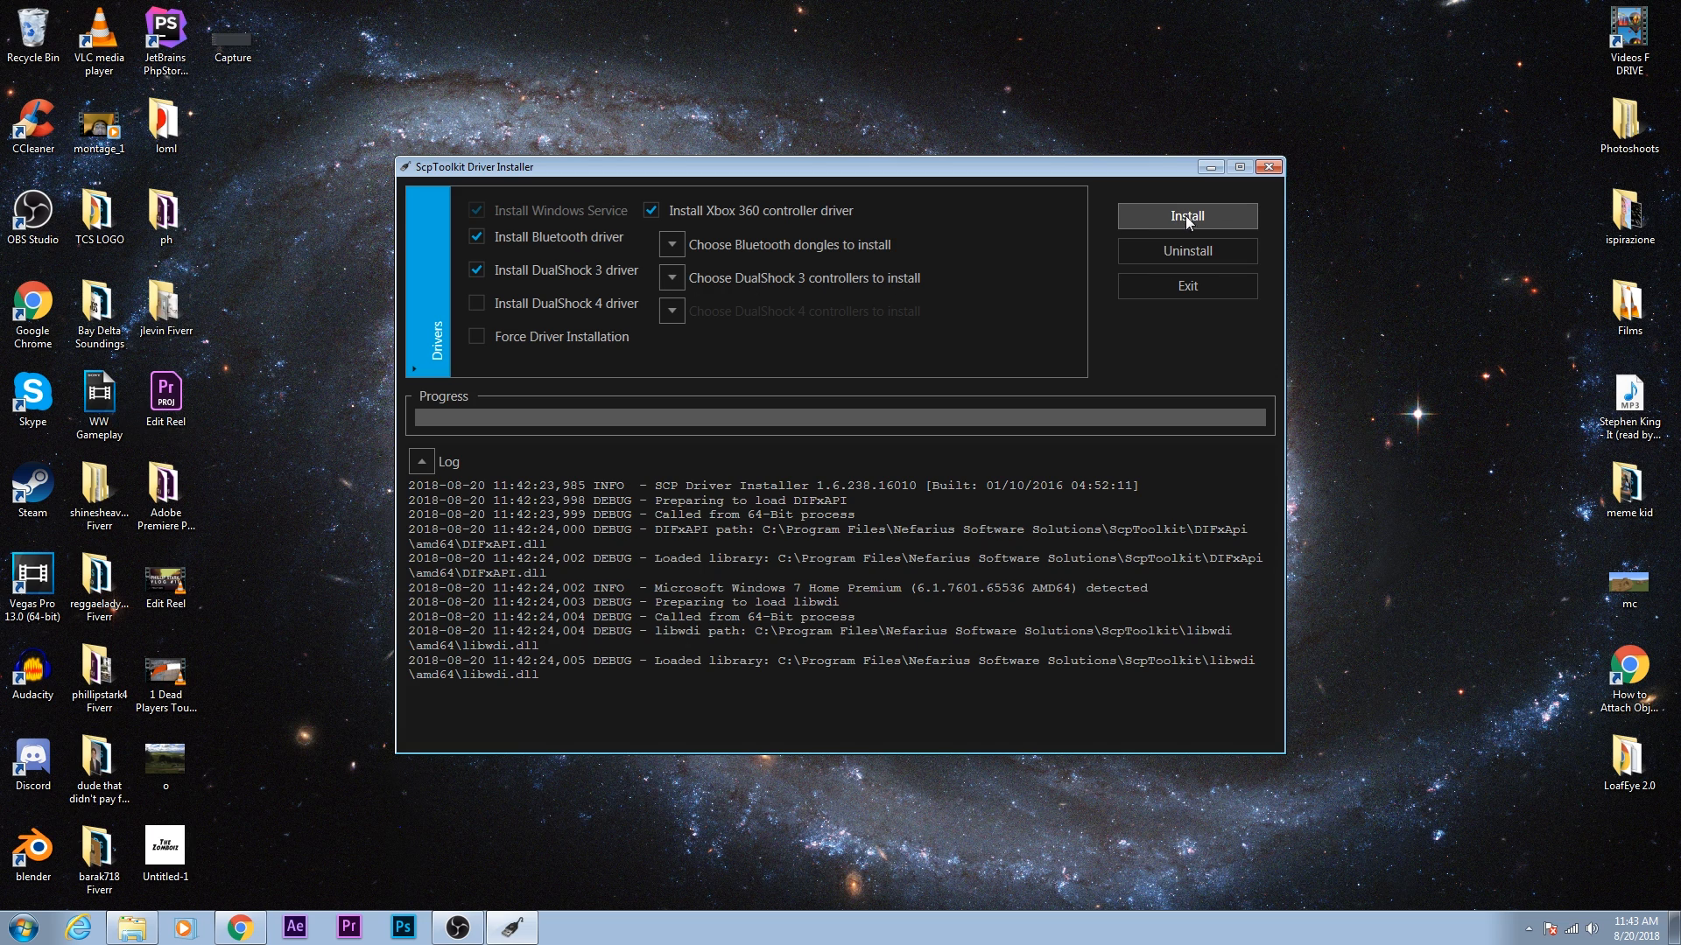
Step: Install the selected drivers and approve the Windows device software prompt
left_click(1185, 215)
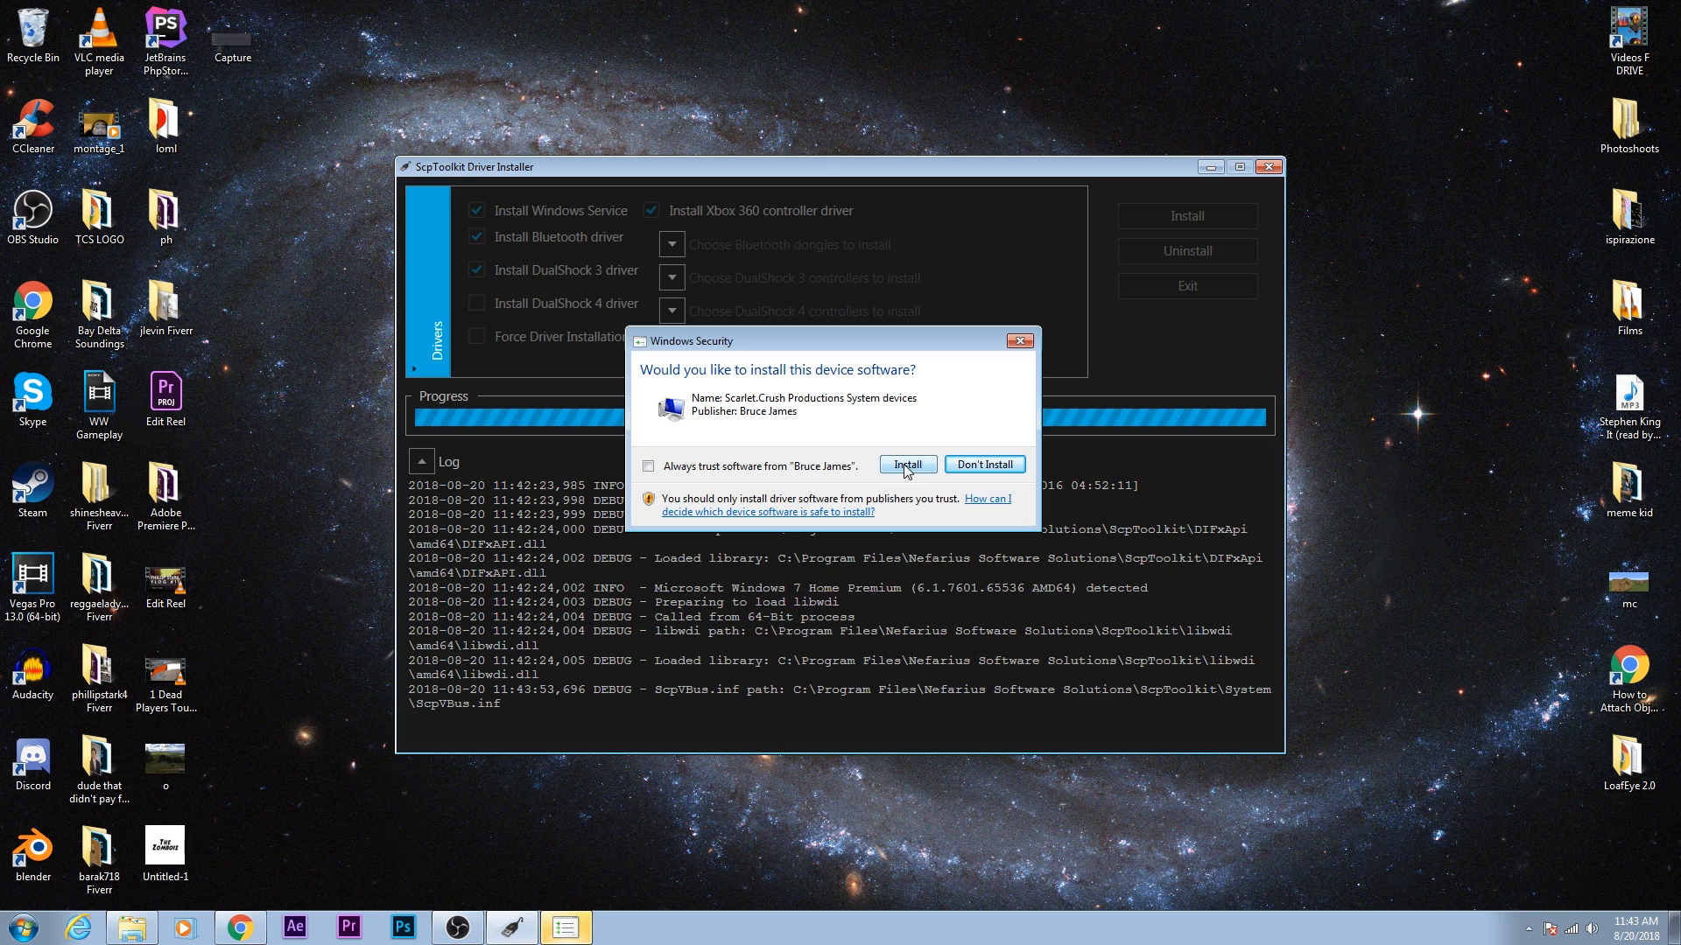
left_click(906, 464)
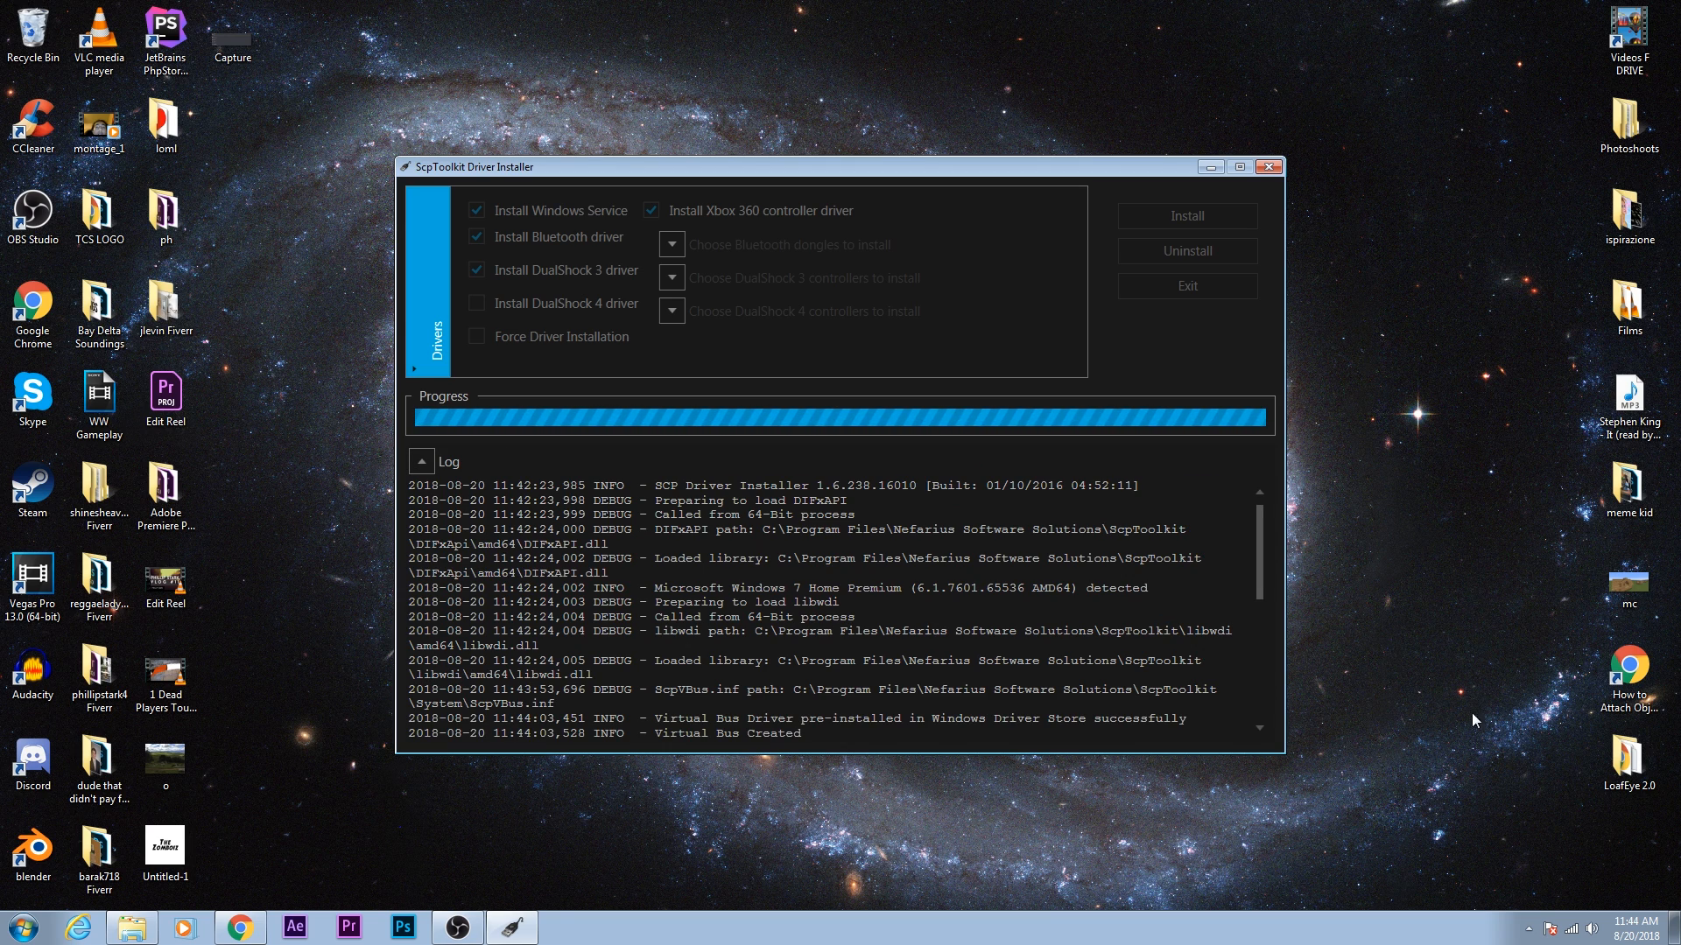
mouse_move(1482, 581)
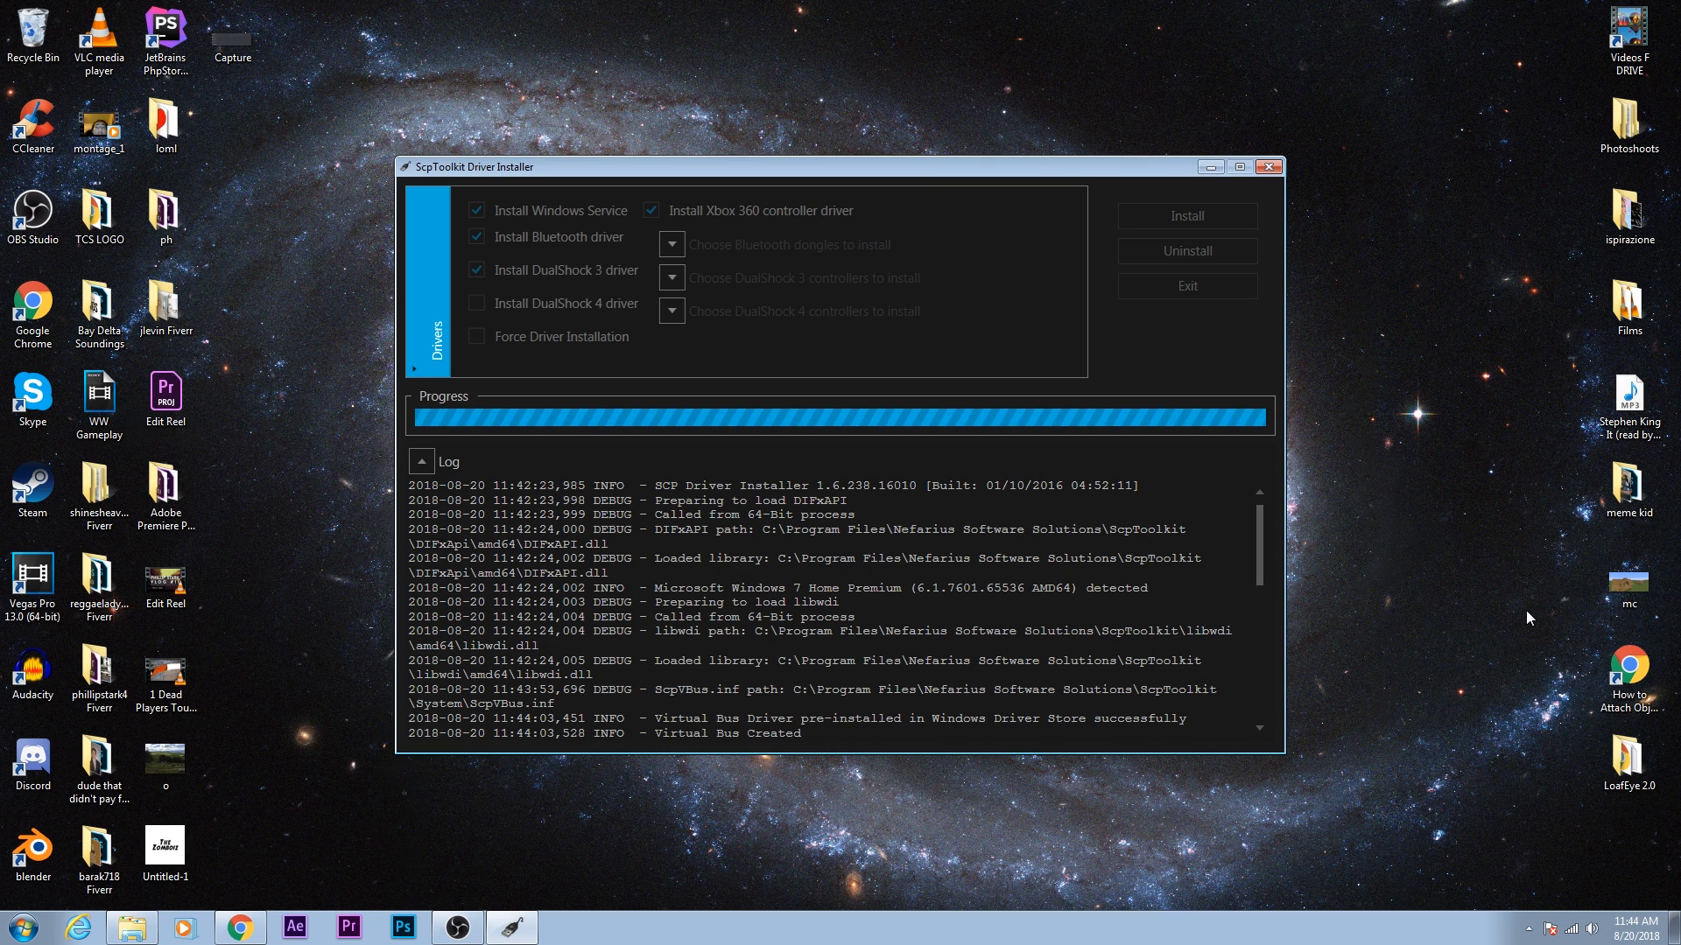
mouse_move(1414, 778)
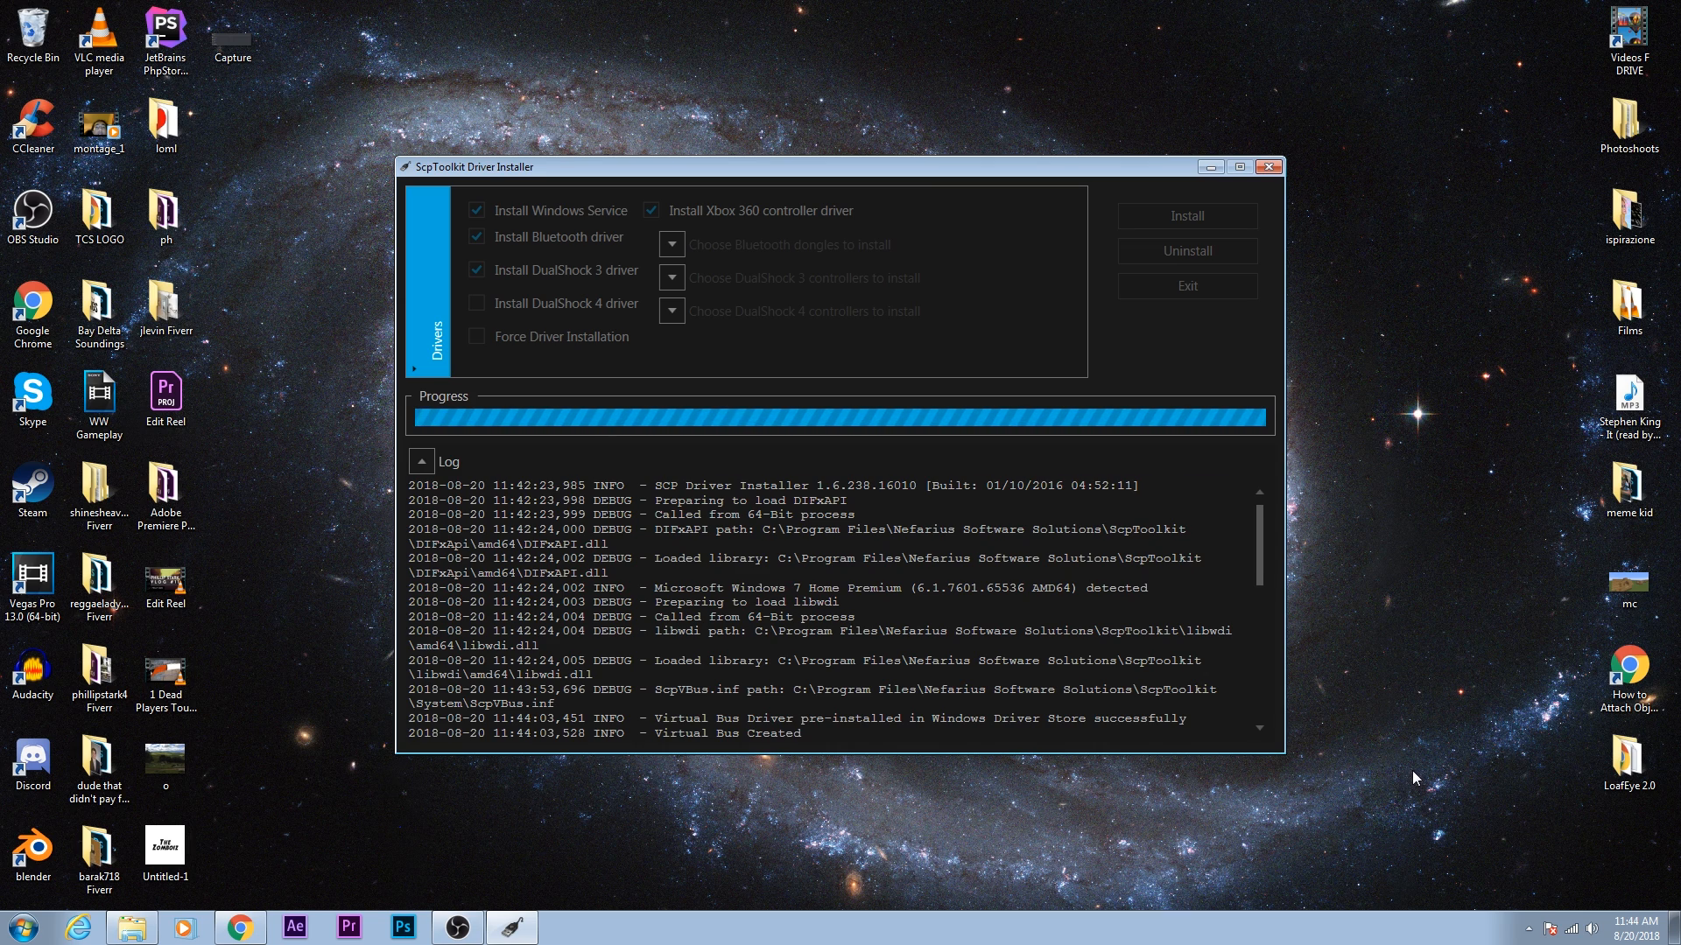
mouse_move(1274, 755)
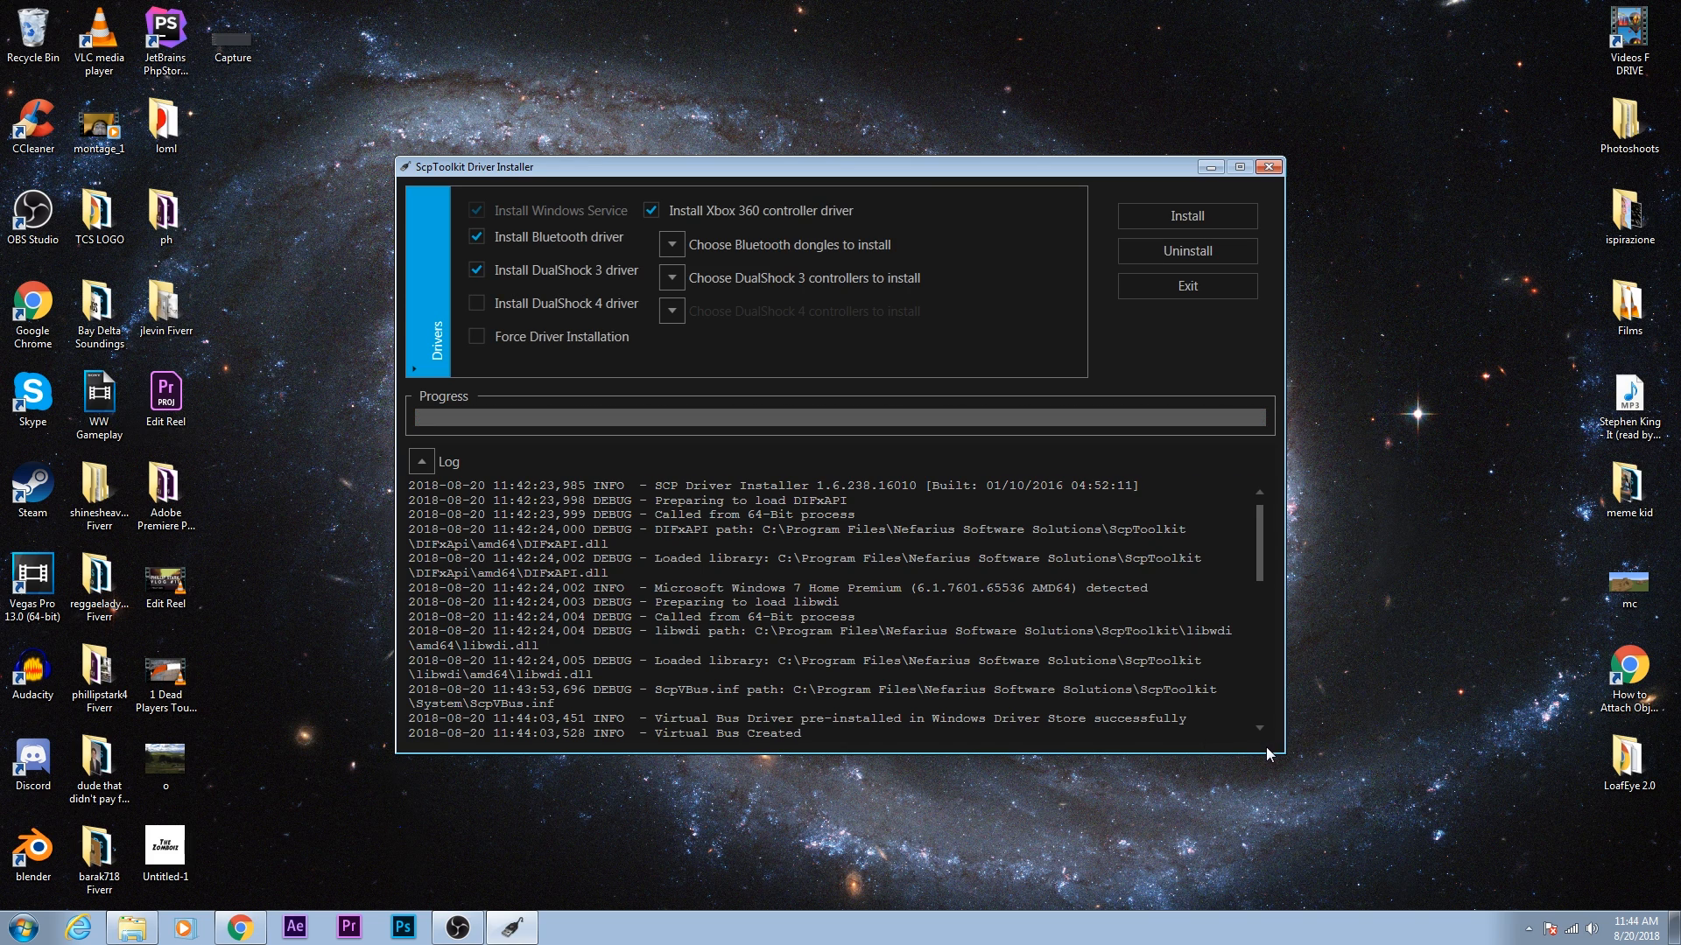
mouse_move(1393, 640)
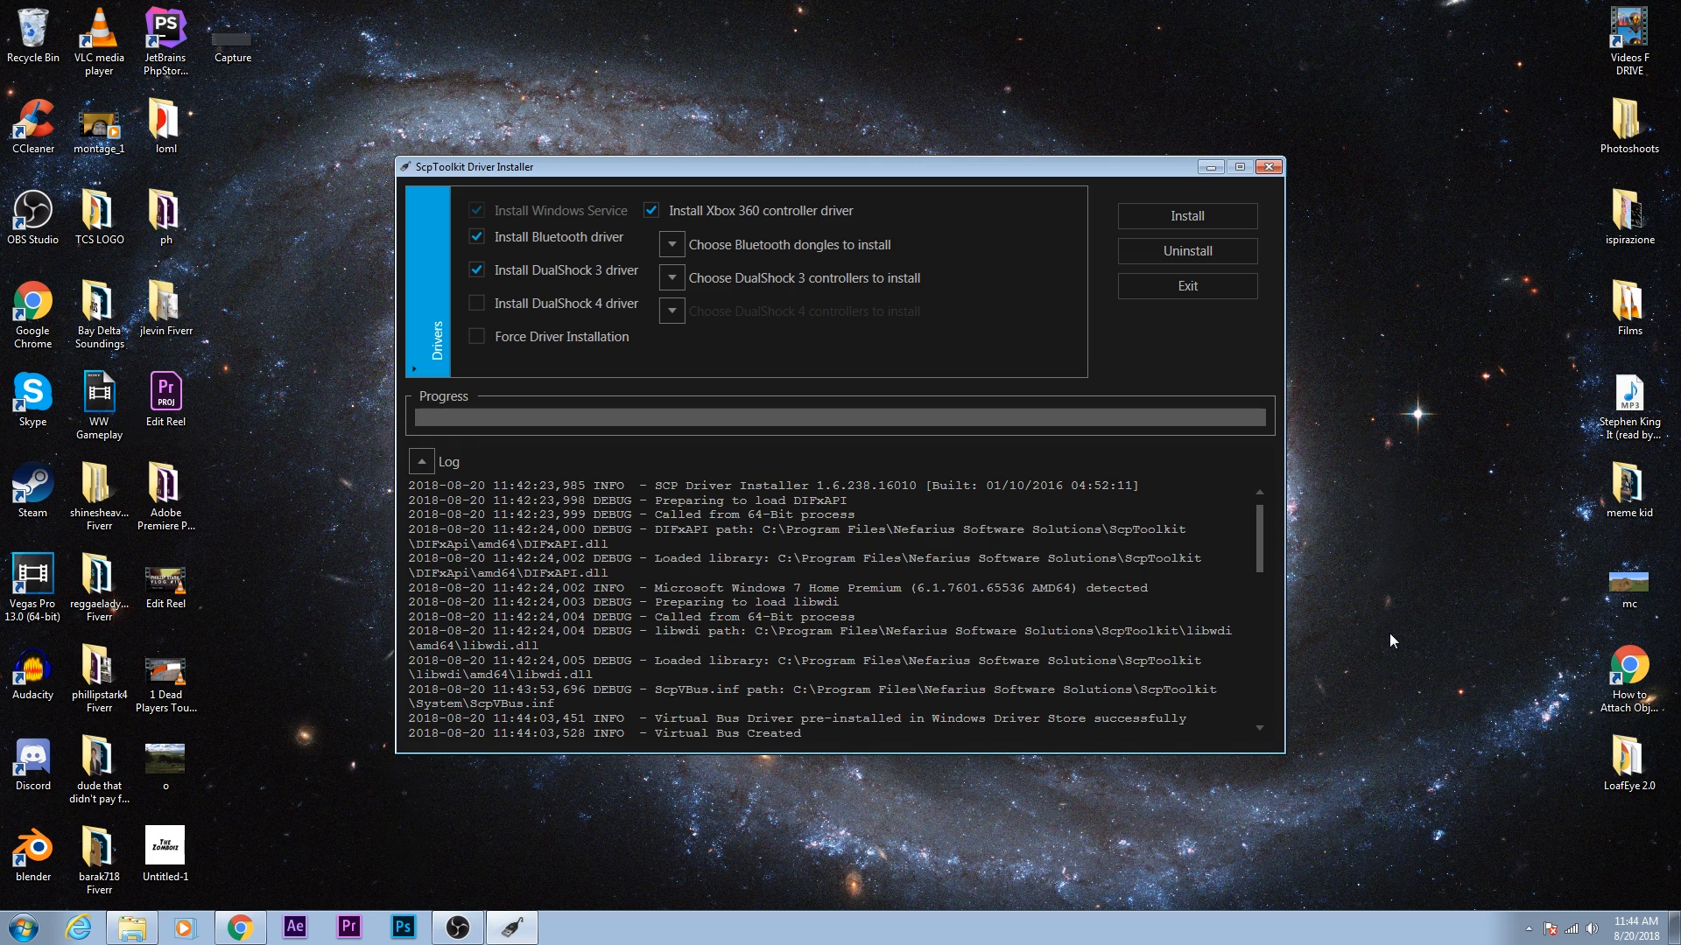
mouse_move(1357, 658)
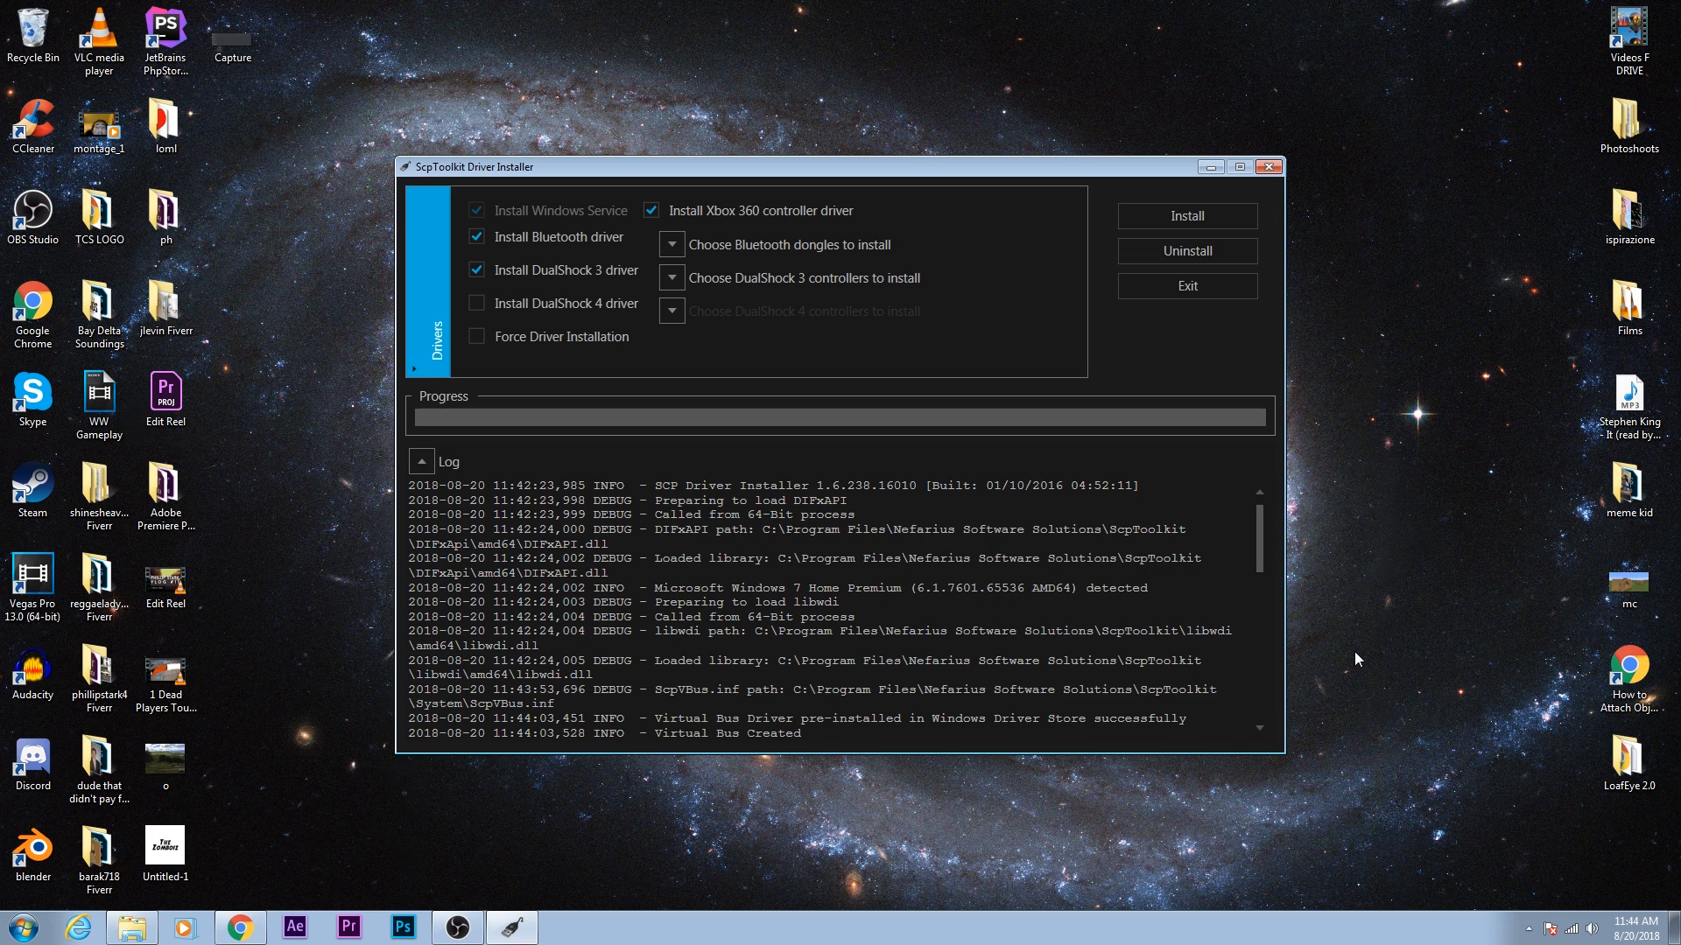
Step: Bring up All Programs, then reveal the hidden system tray icons
left_click(97, 852)
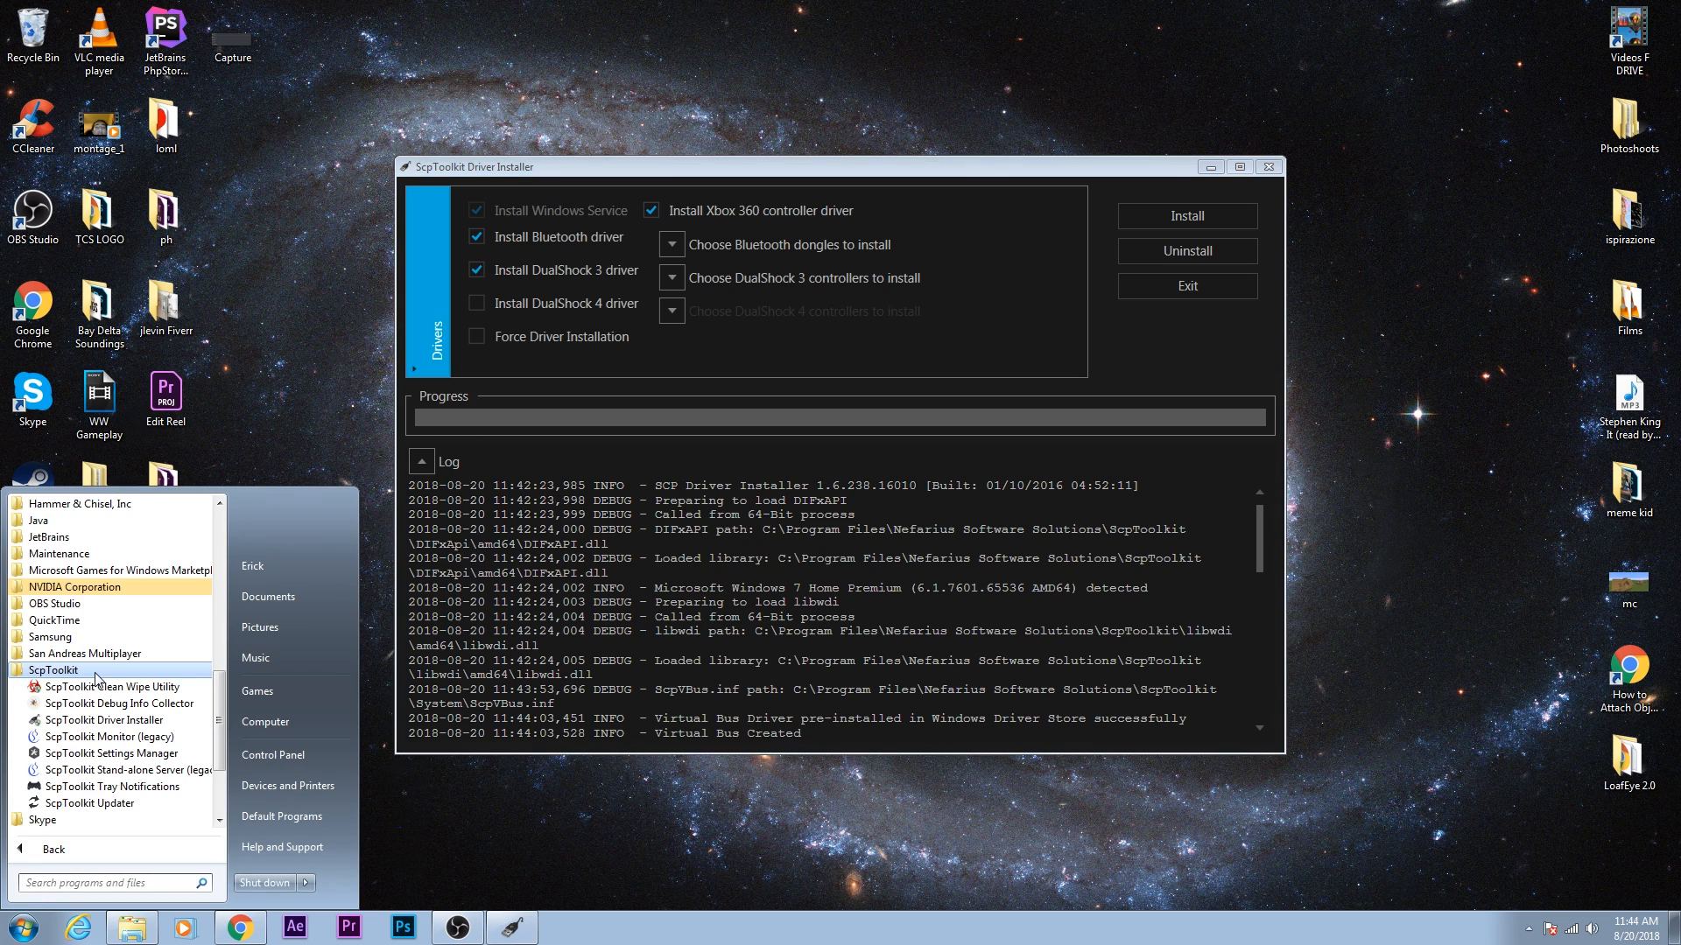
mouse_move(128, 769)
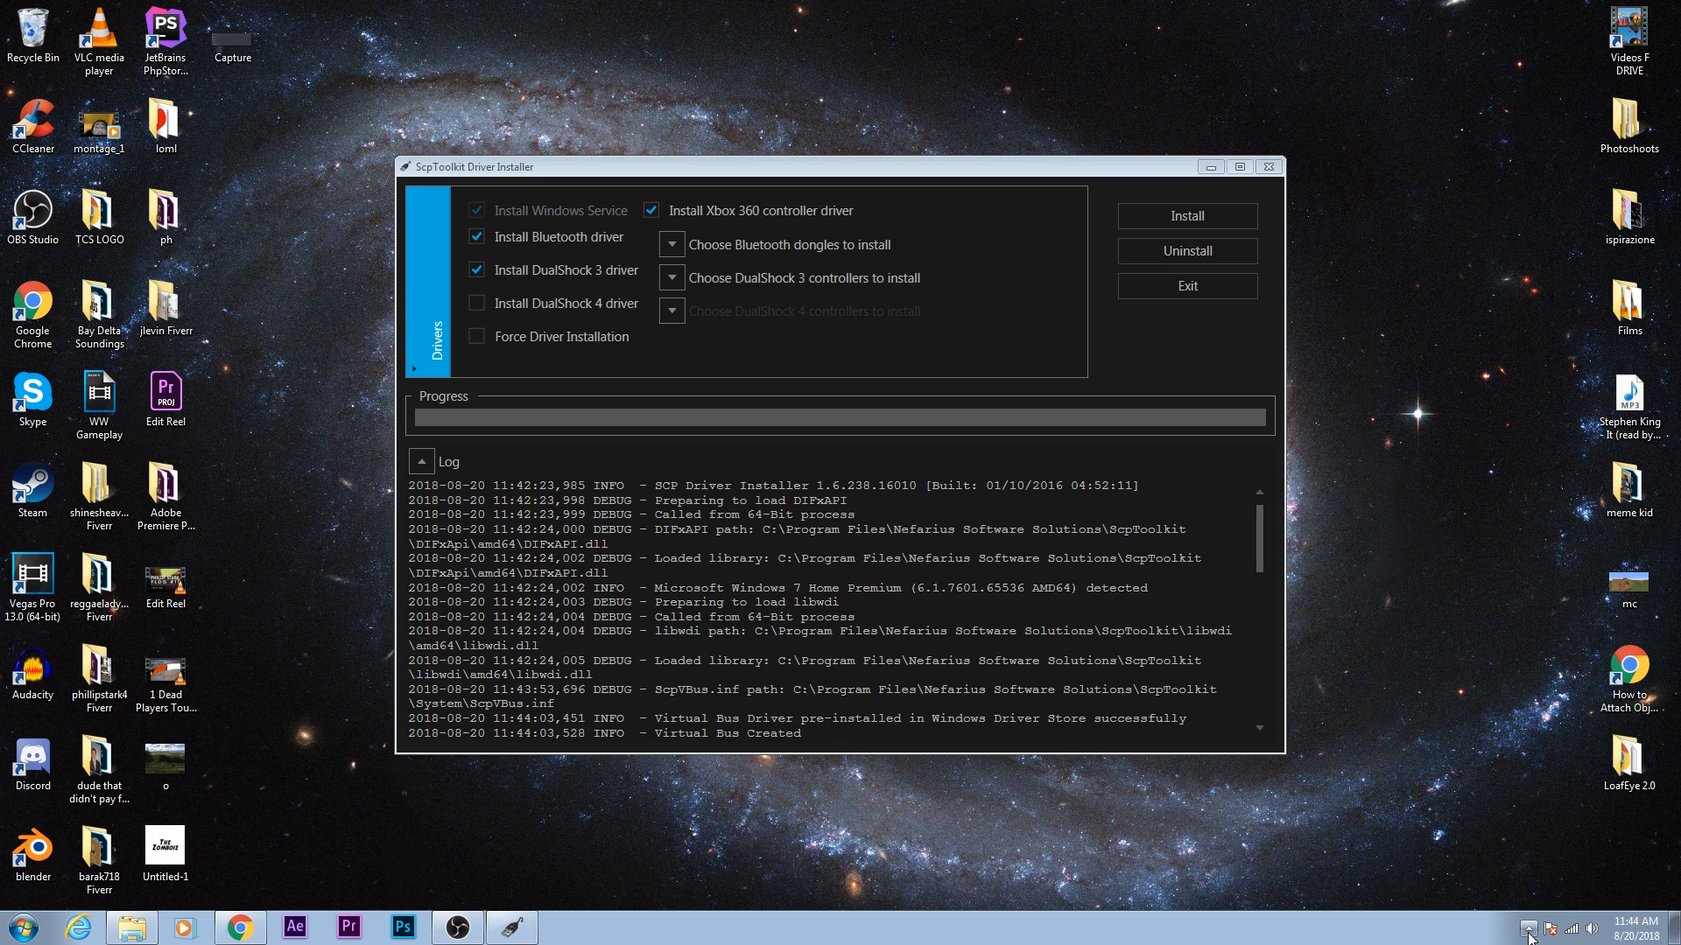
left_click(1515, 928)
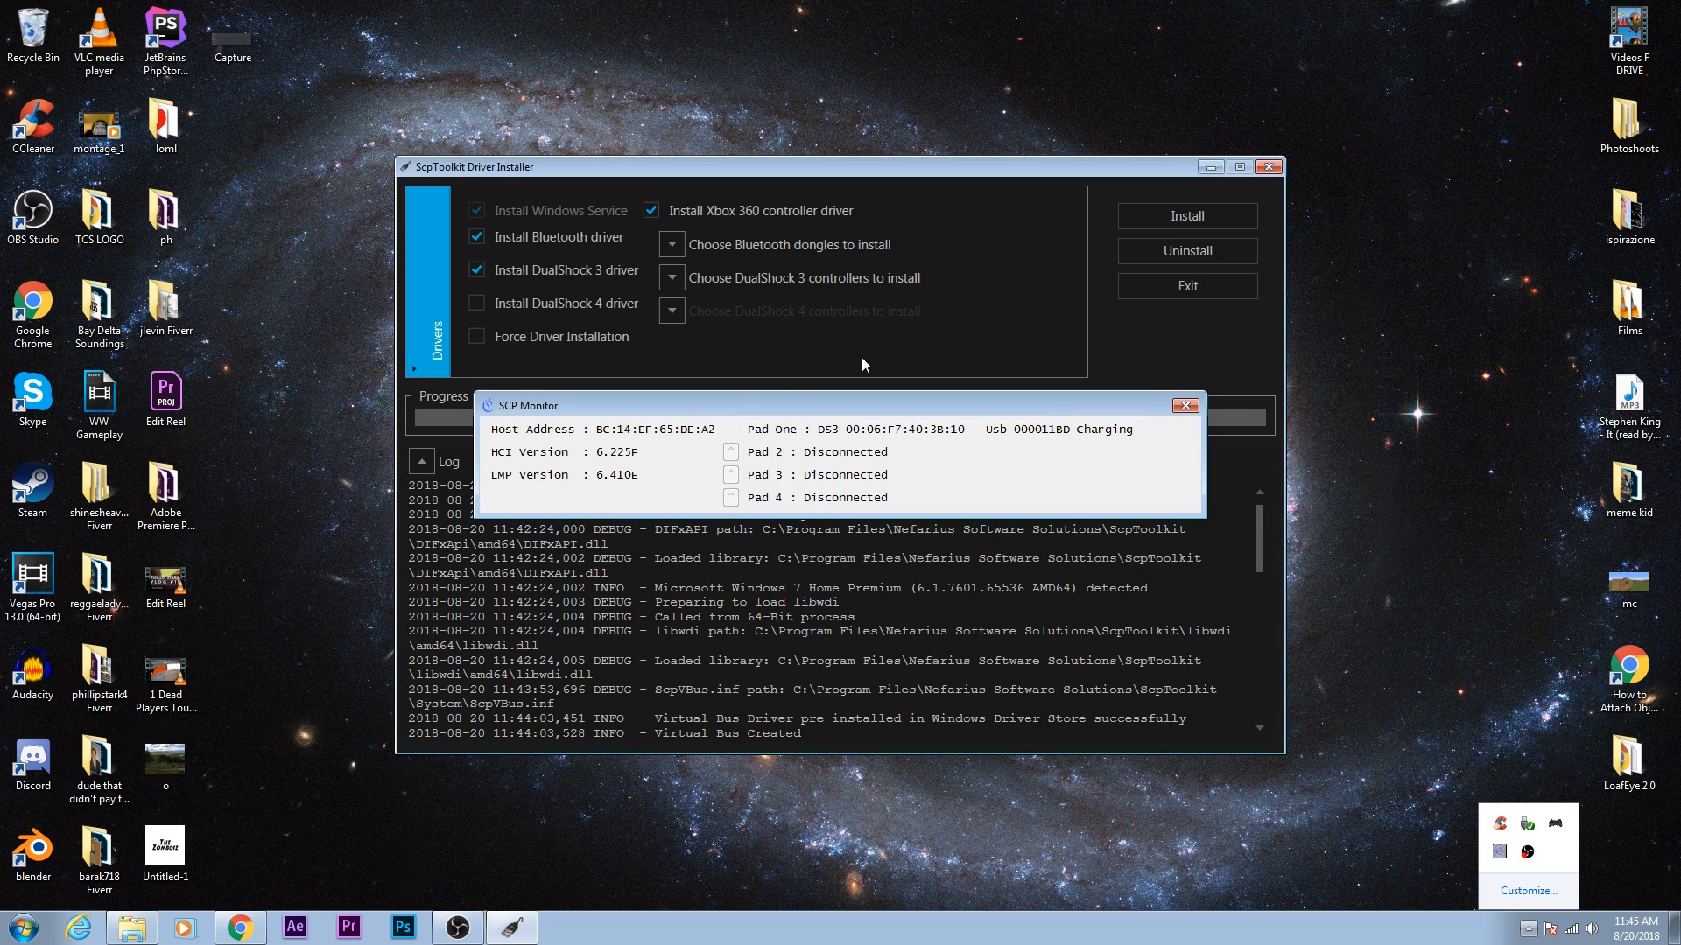
Step: Close the Driver Installer and check SCP Monitor lists Pad one as DS3
left_click(1269, 167)
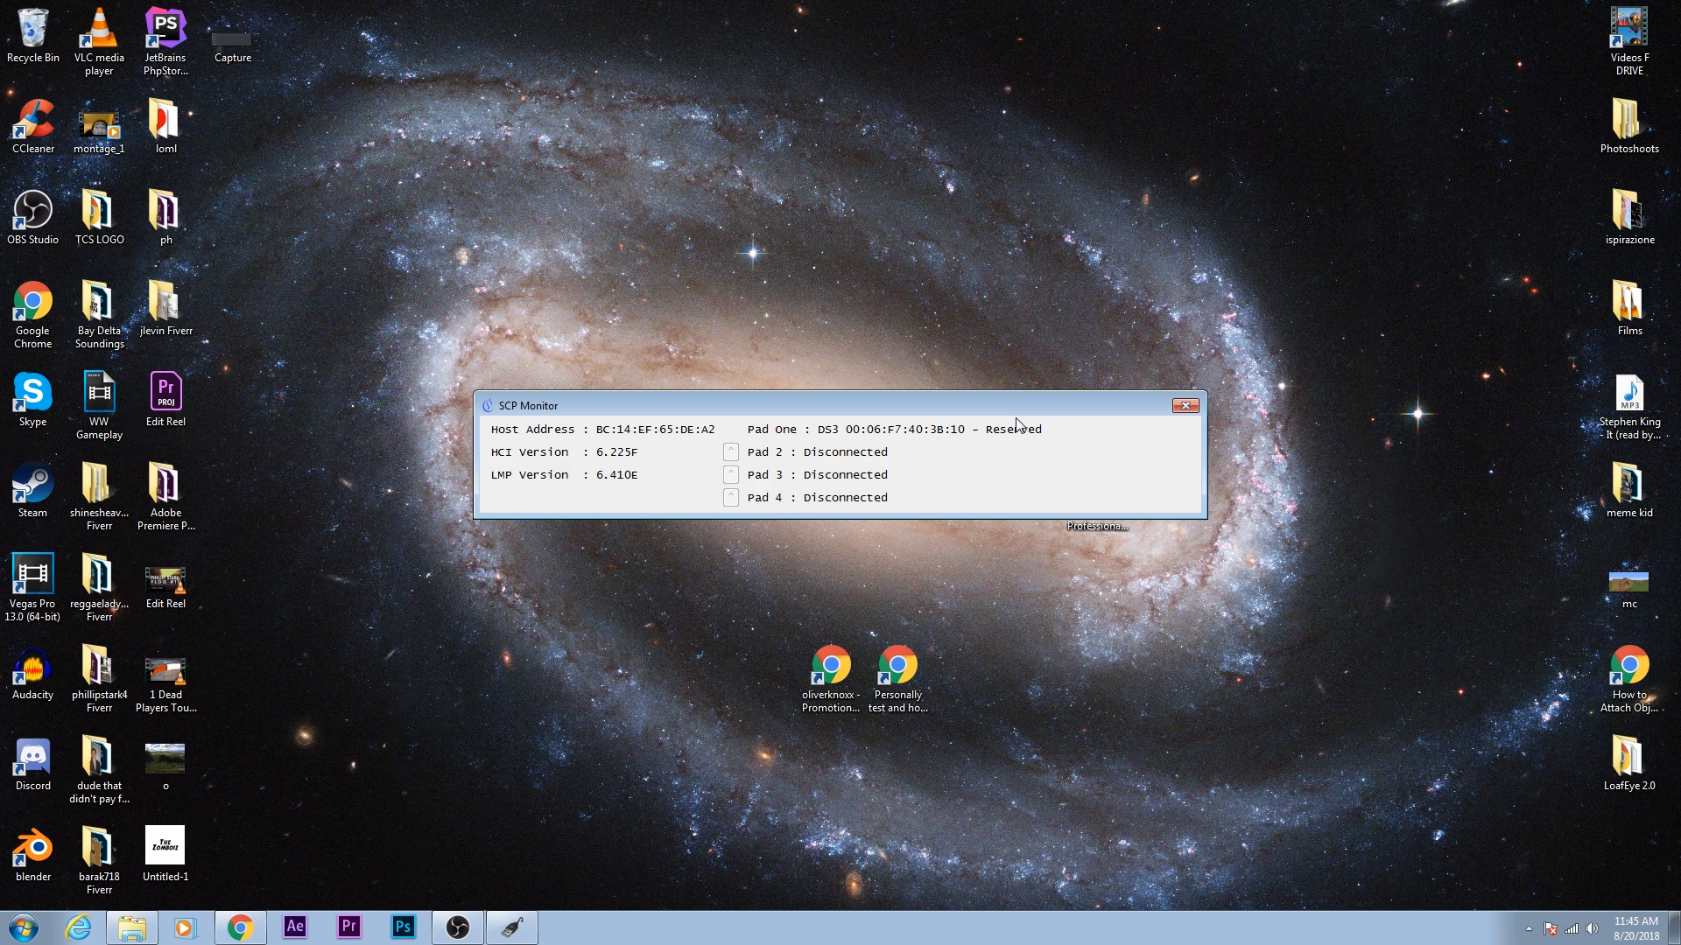
mouse_move(1149, 616)
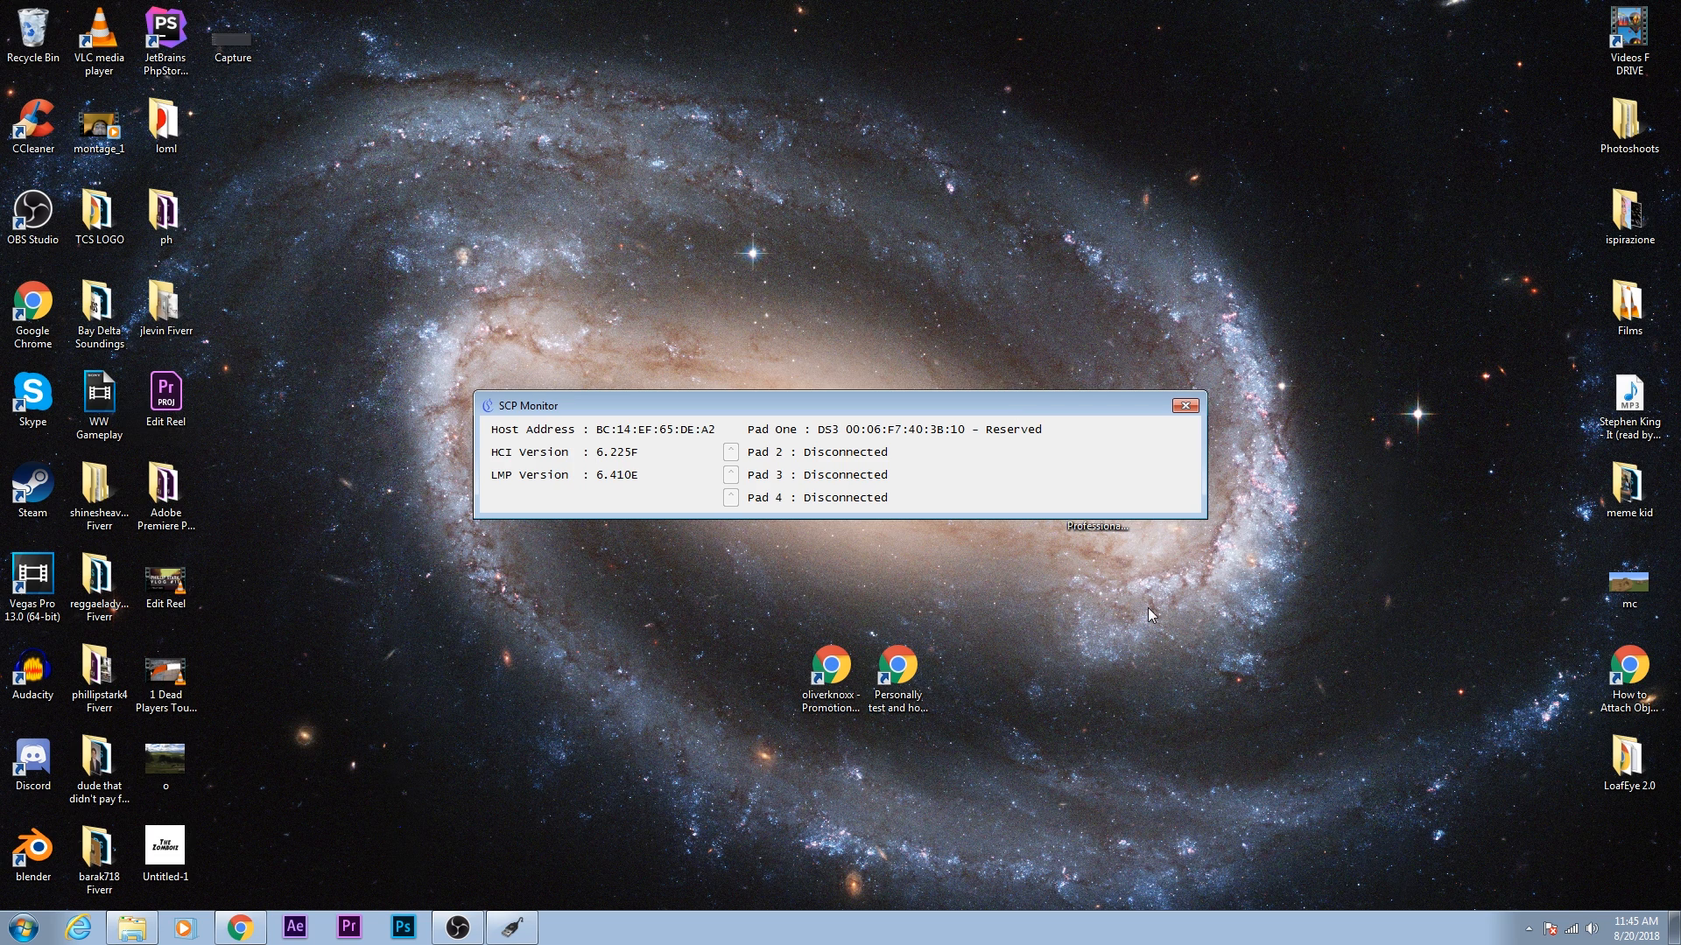